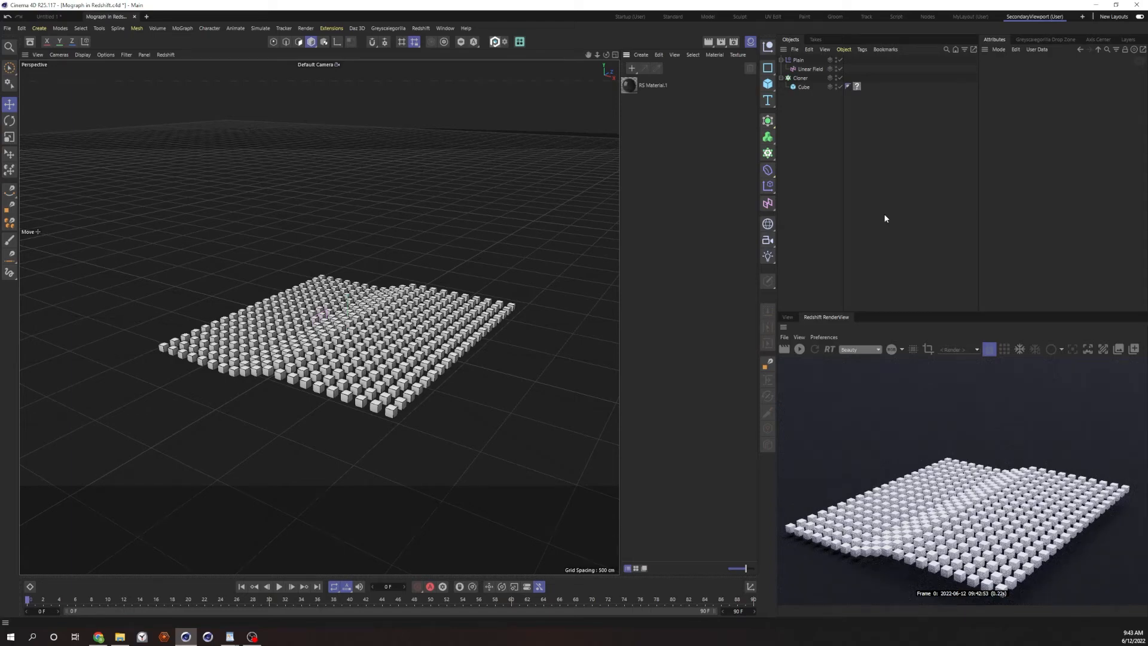
# Inspect the Linear Field, Cloner grid and Cube object settings in the Object Manager.
pyautogui.click(811, 70)
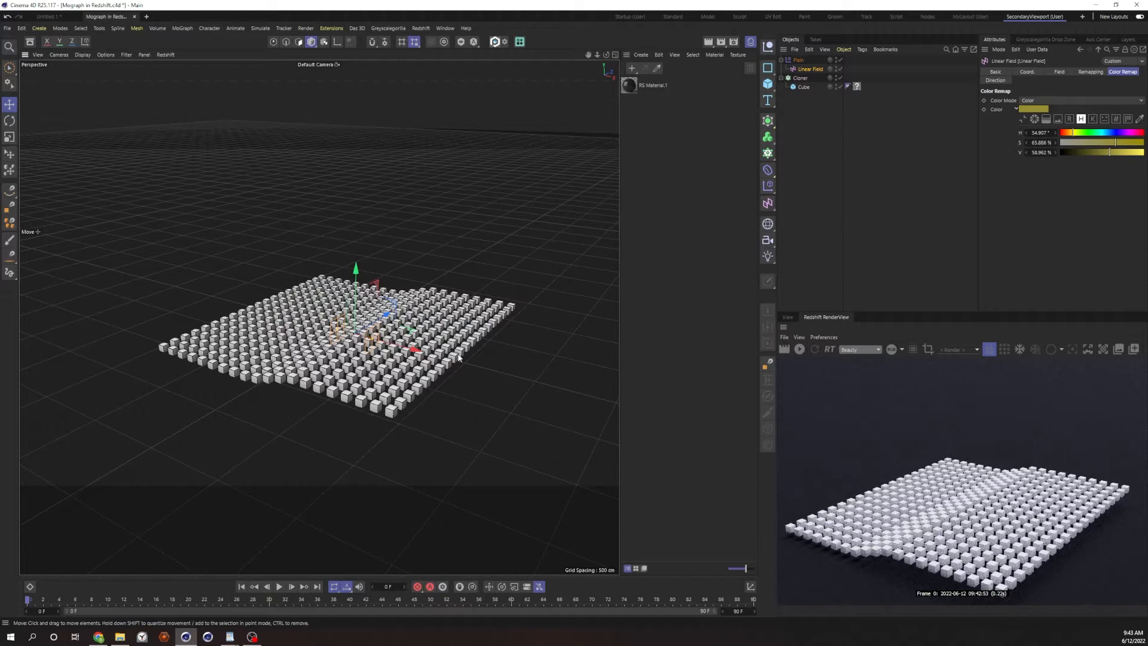
pyautogui.moveTo(562, 350)
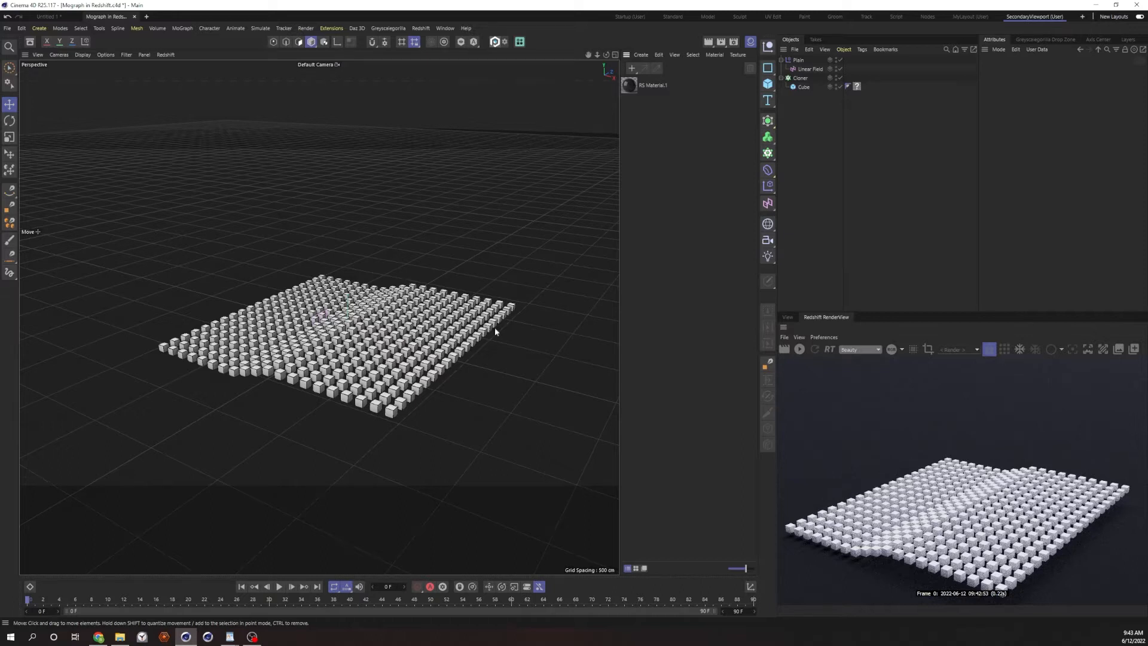
pyautogui.click(802, 77)
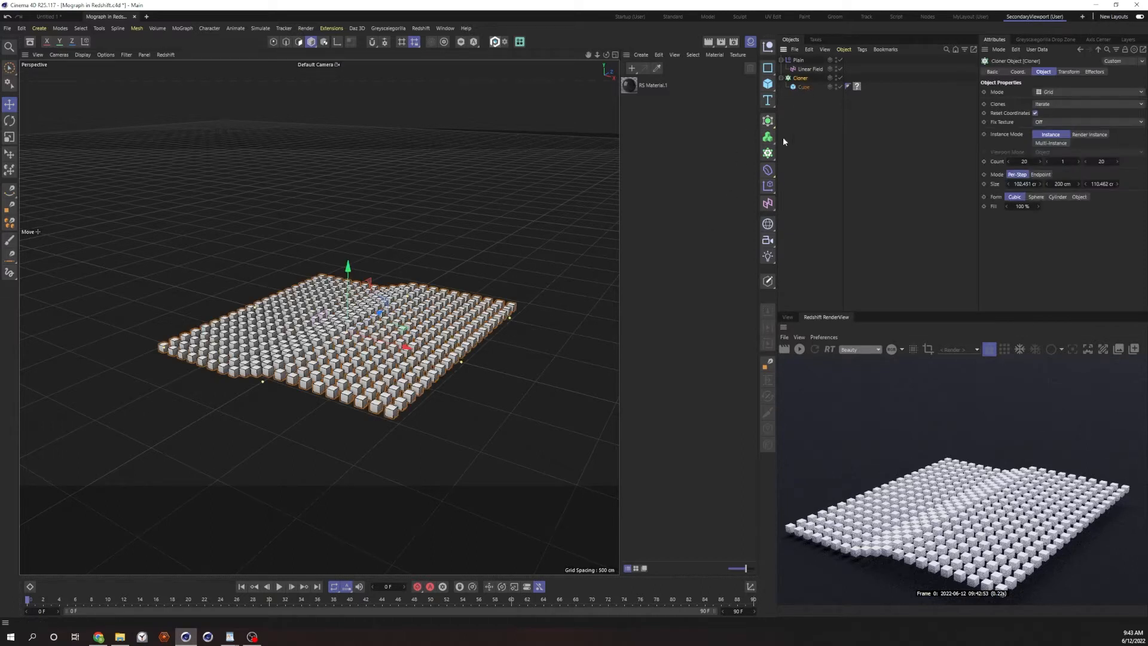
pyautogui.click(810, 69)
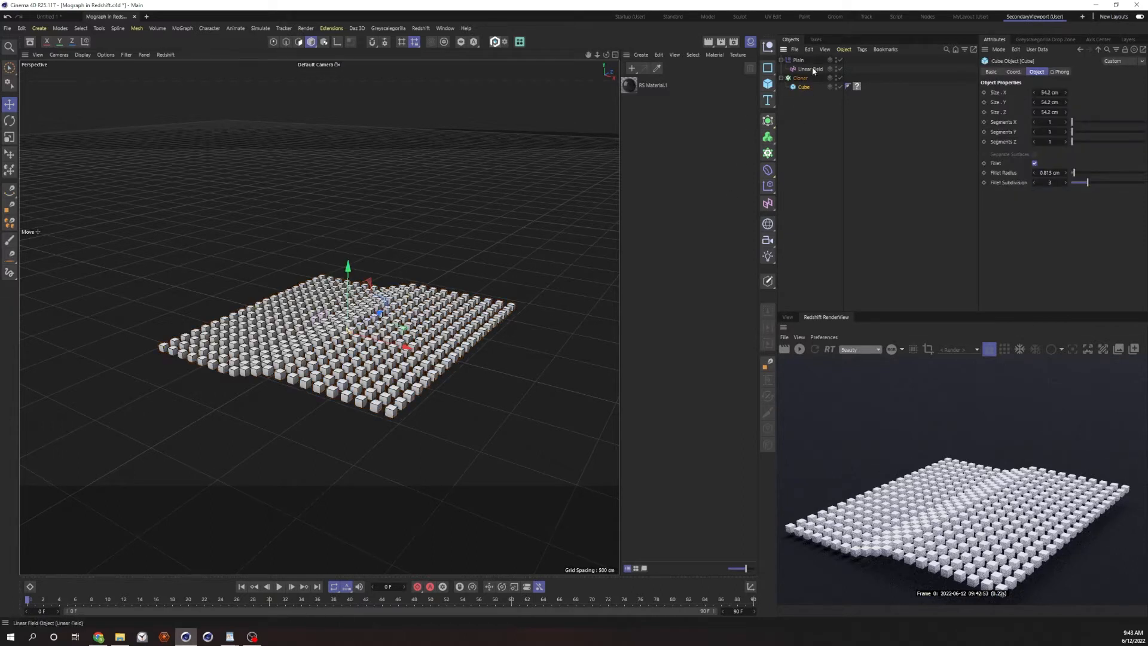
pyautogui.click(811, 70)
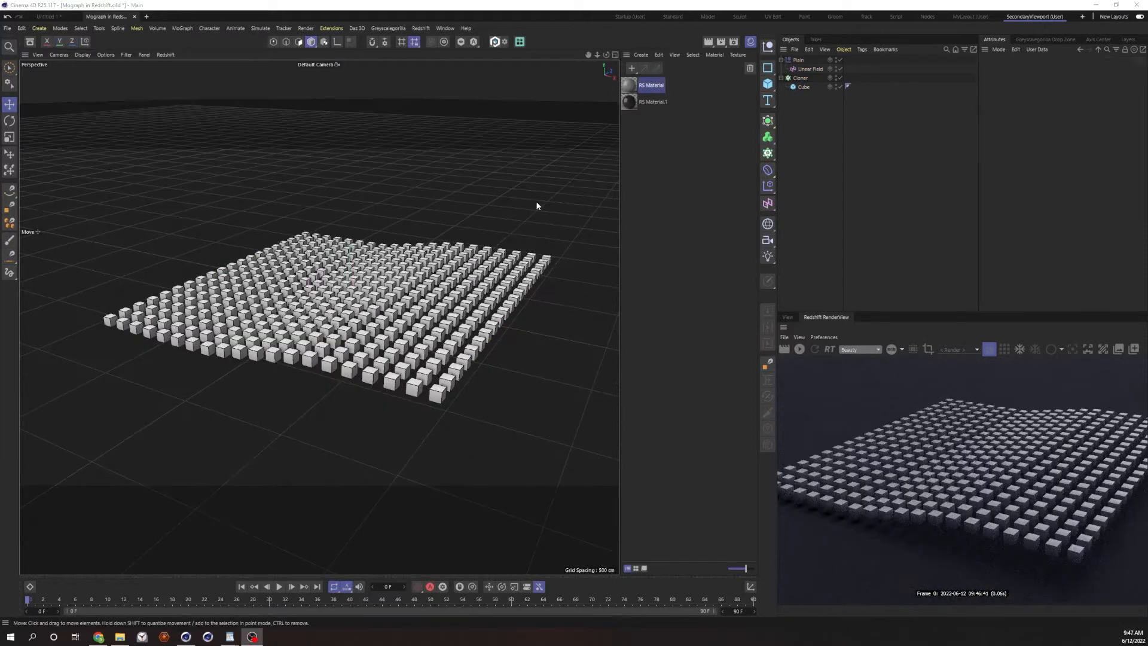
pyautogui.moveTo(606, 293)
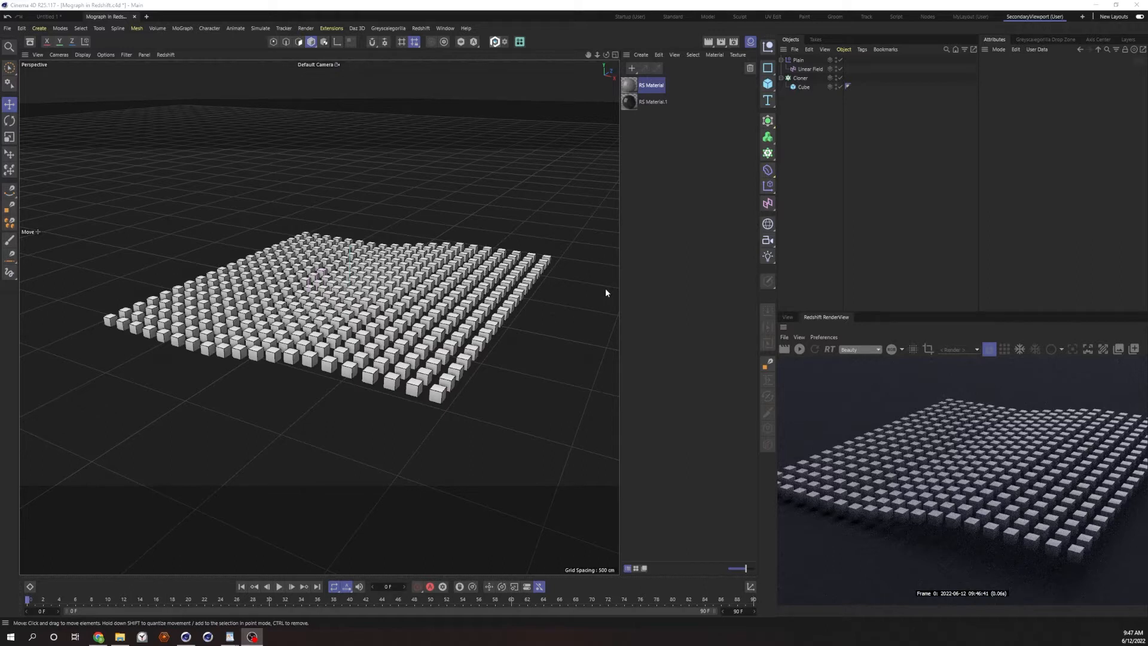
pyautogui.moveTo(379, 438)
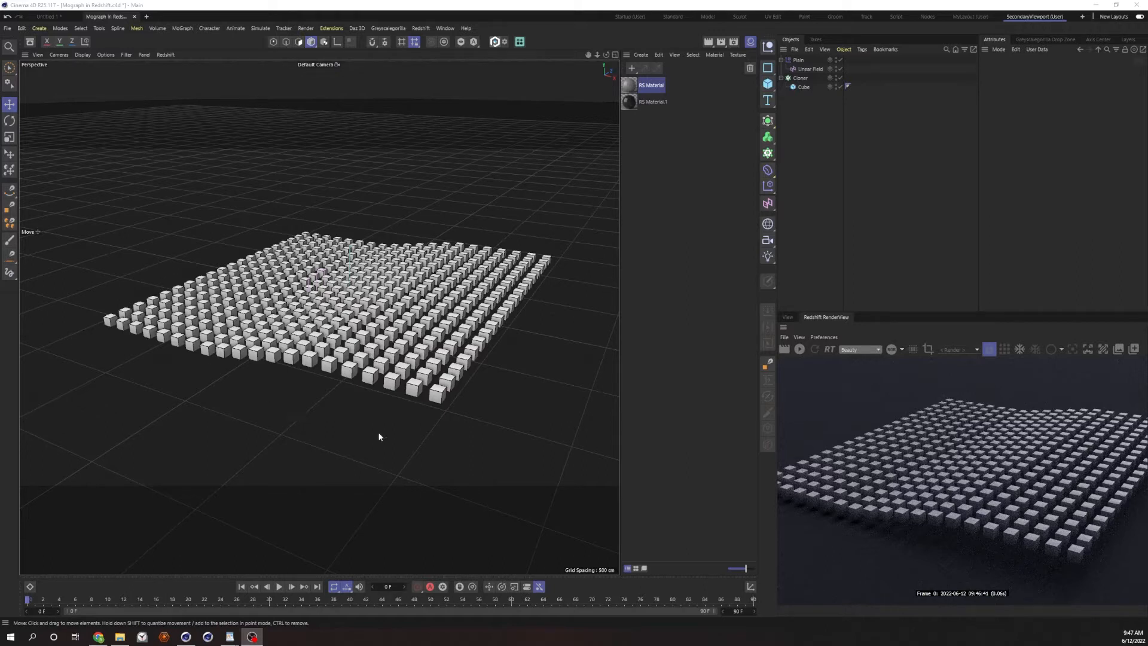
# Set the Plain effector's Linear Field colour remap to blue and refresh the Redshift render.
pyautogui.click(799, 60)
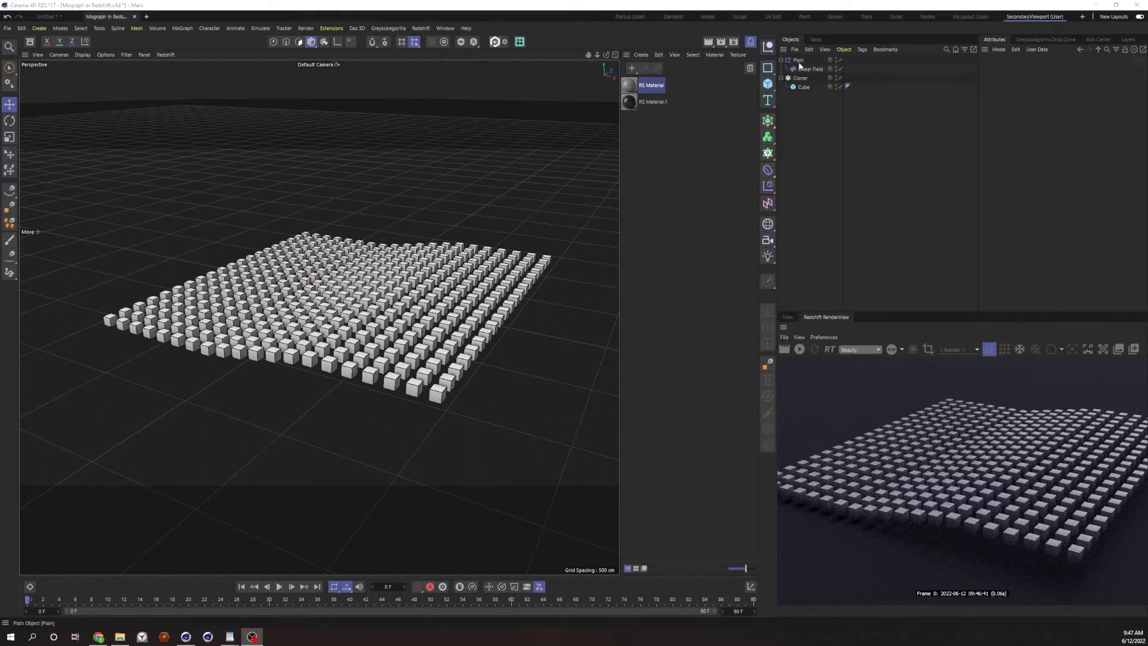
pyautogui.click(810, 69)
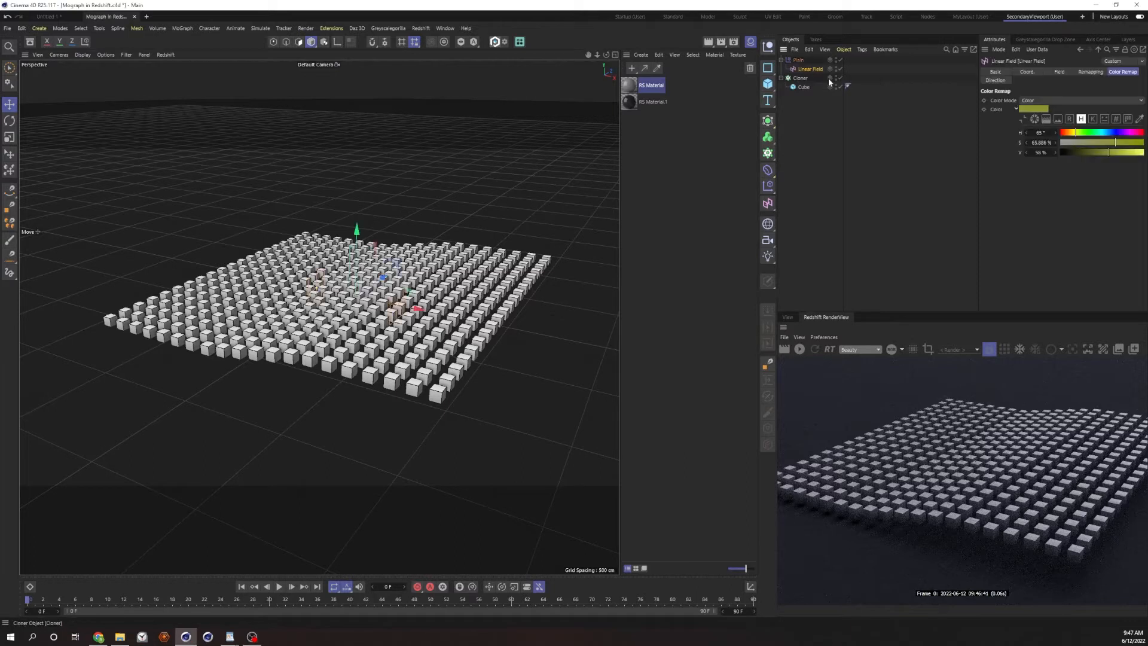
pyautogui.click(798, 60)
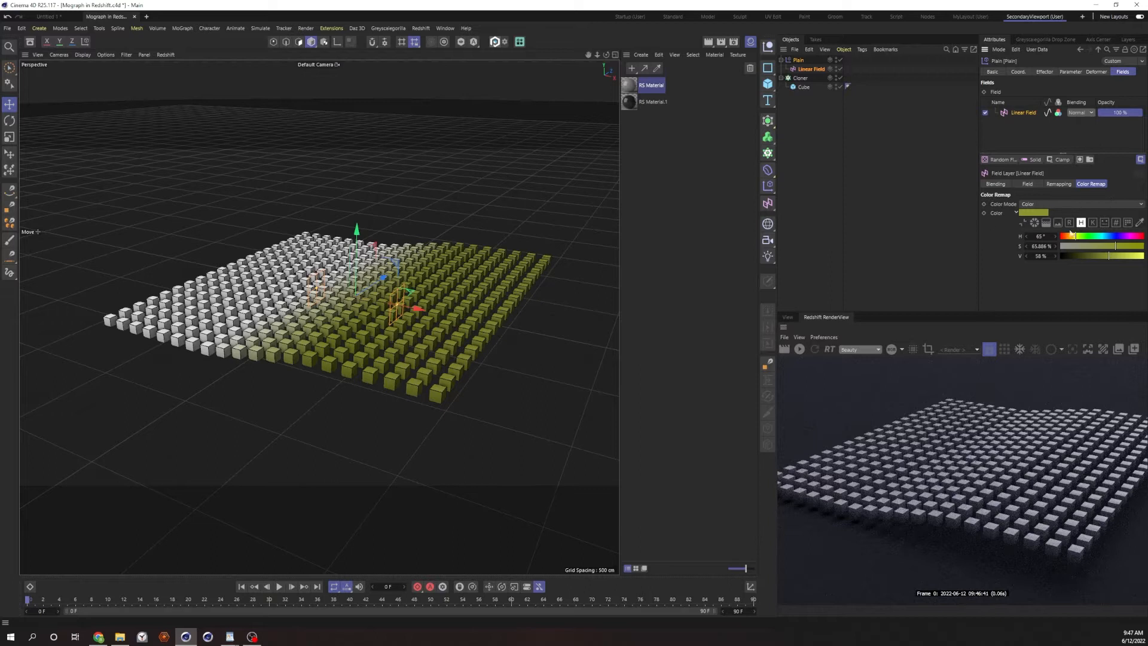
pyautogui.moveTo(482, 283)
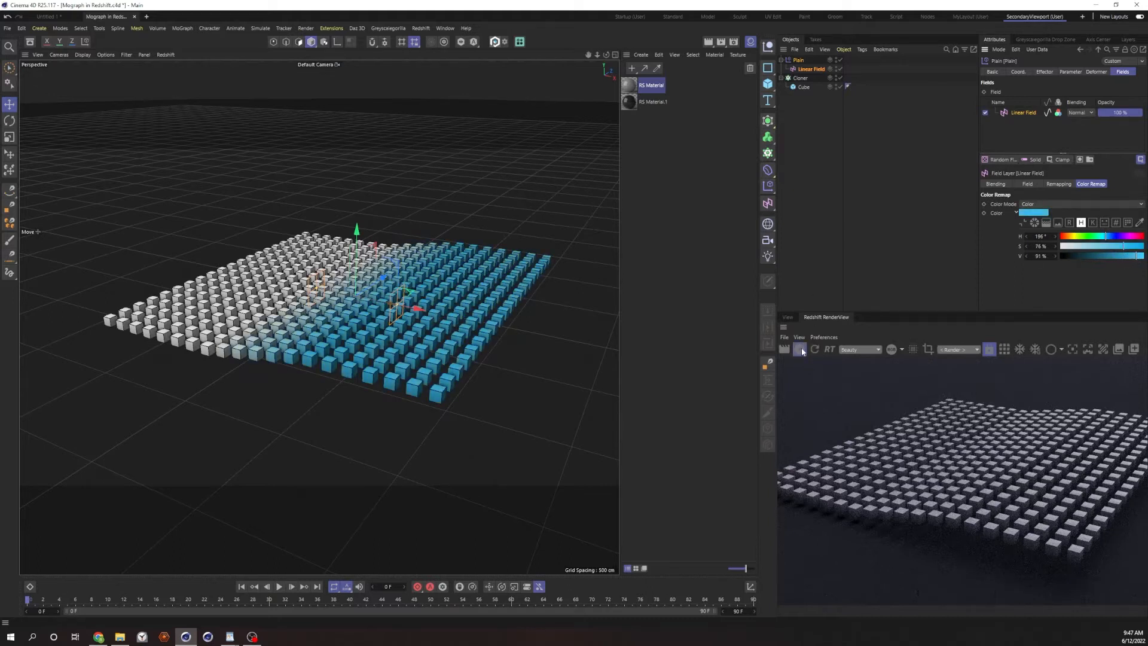
pyautogui.click(800, 349)
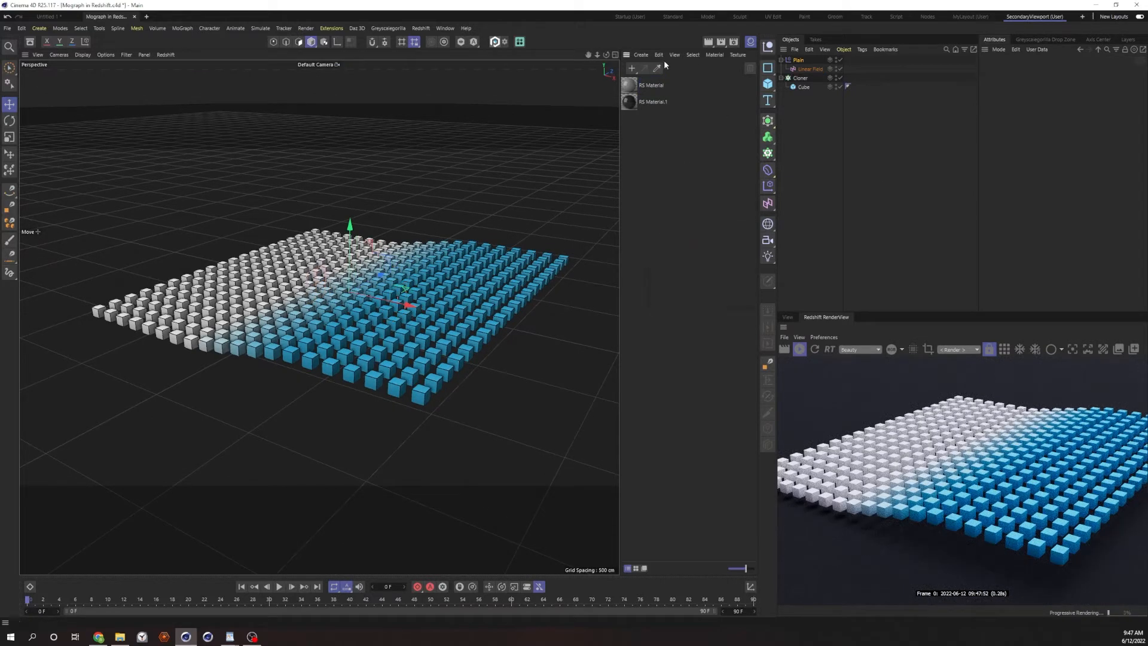
# Create a Redshift material named Cubes, assign it to the Cube and open its shader graph.
pyautogui.click(640, 55)
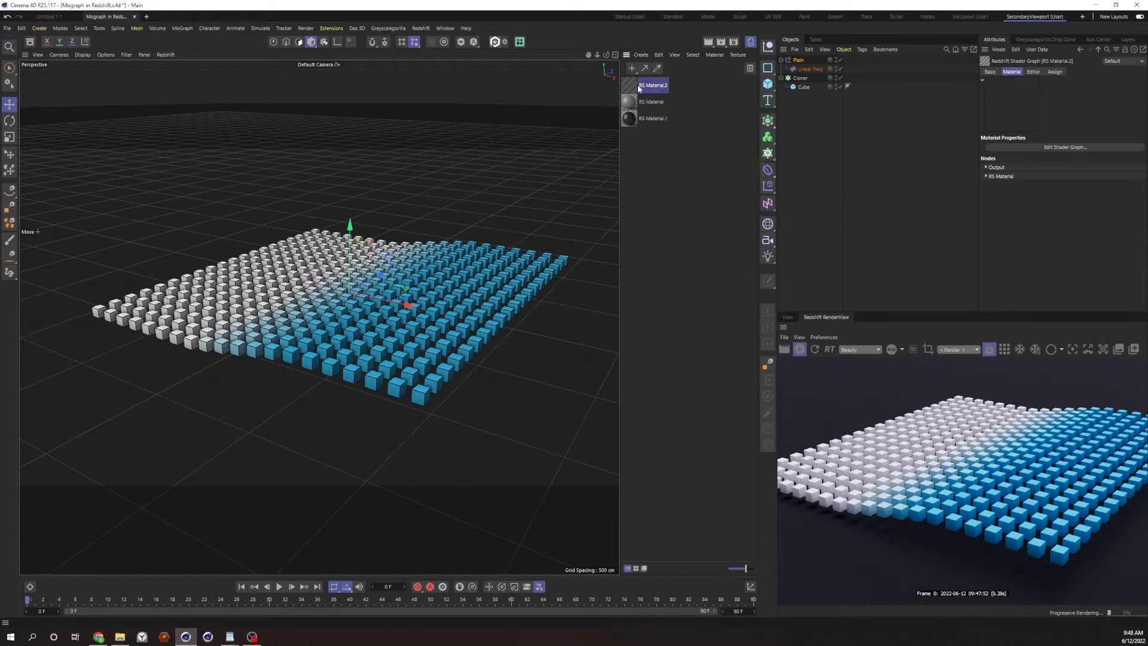
pyautogui.doubleClick(652, 85)
pyautogui.write('Cubes')
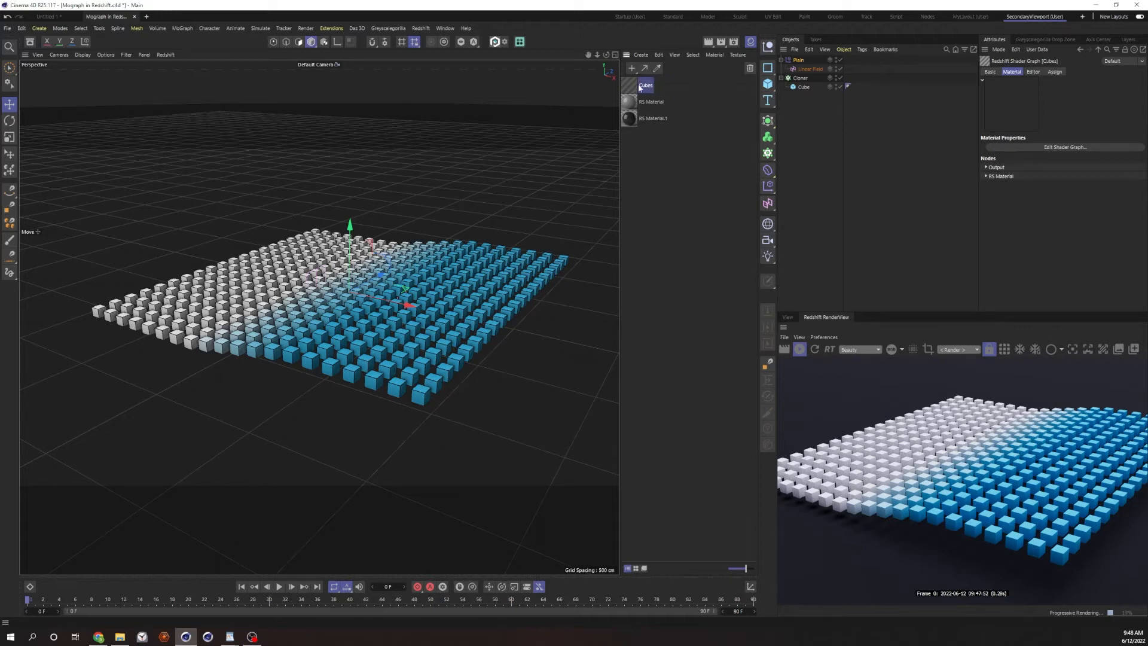
pyautogui.click(857, 86)
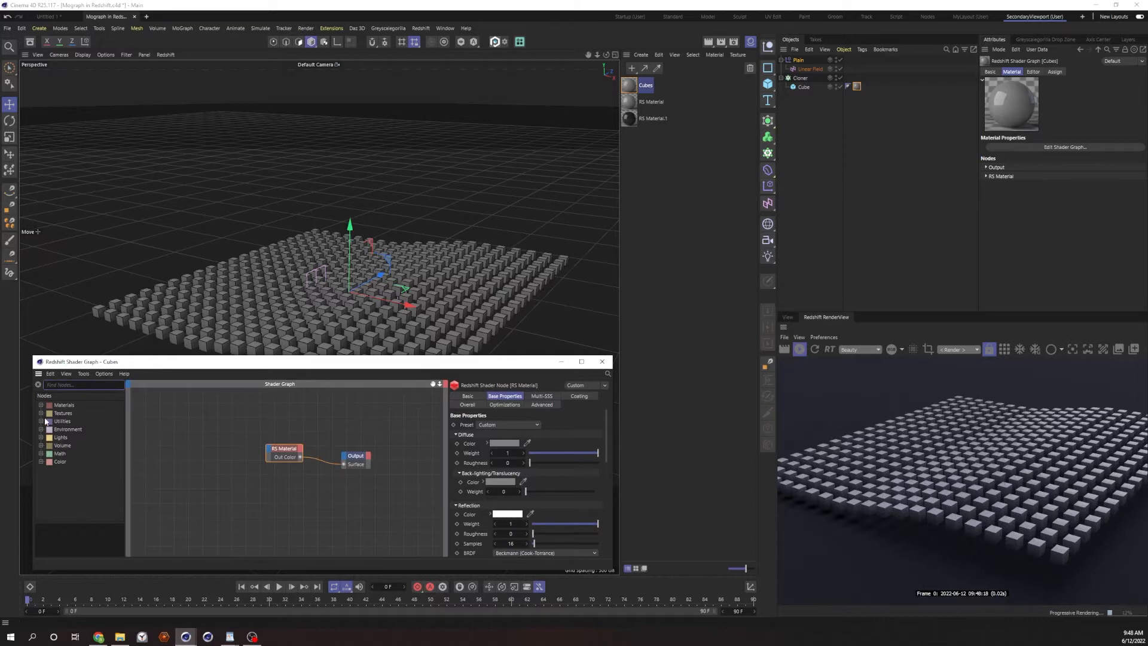
# Add a Color User Data node and wire its output into the RS Material's Diffuse Color.
pyautogui.click(42, 421)
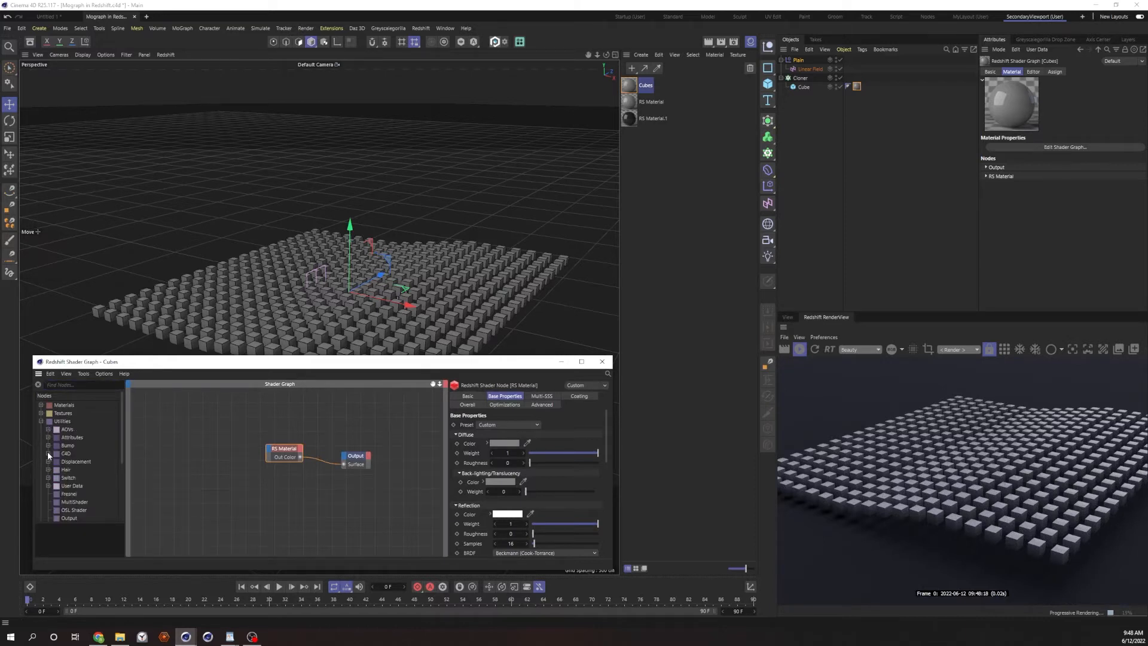
pyautogui.click(47, 486)
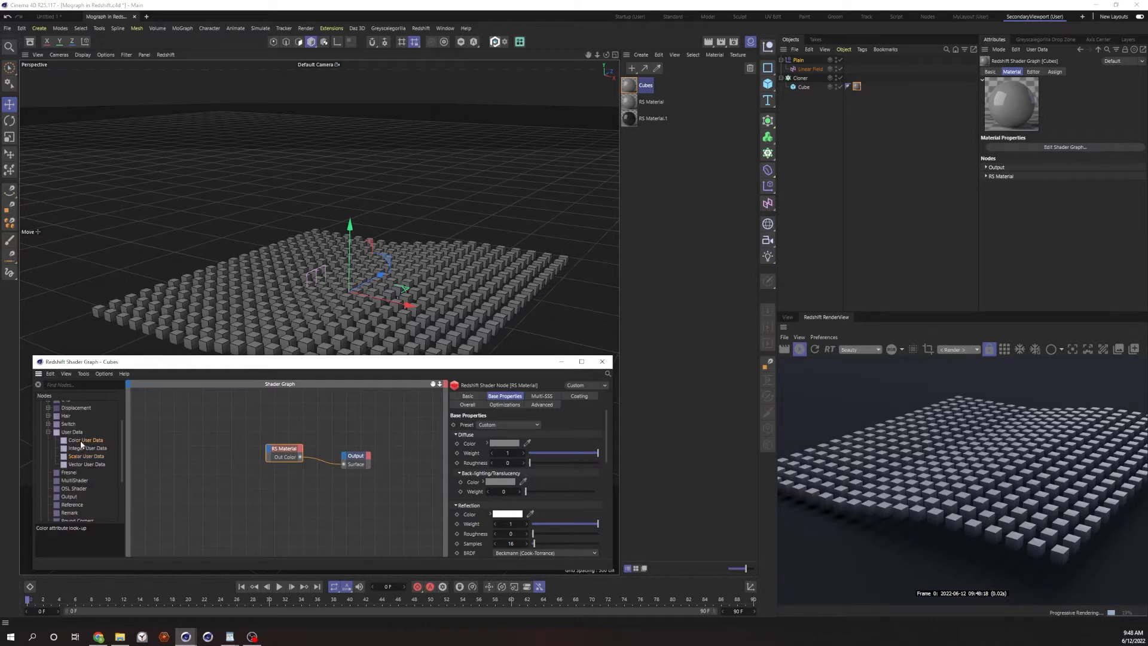
pyautogui.doubleClick(85, 440)
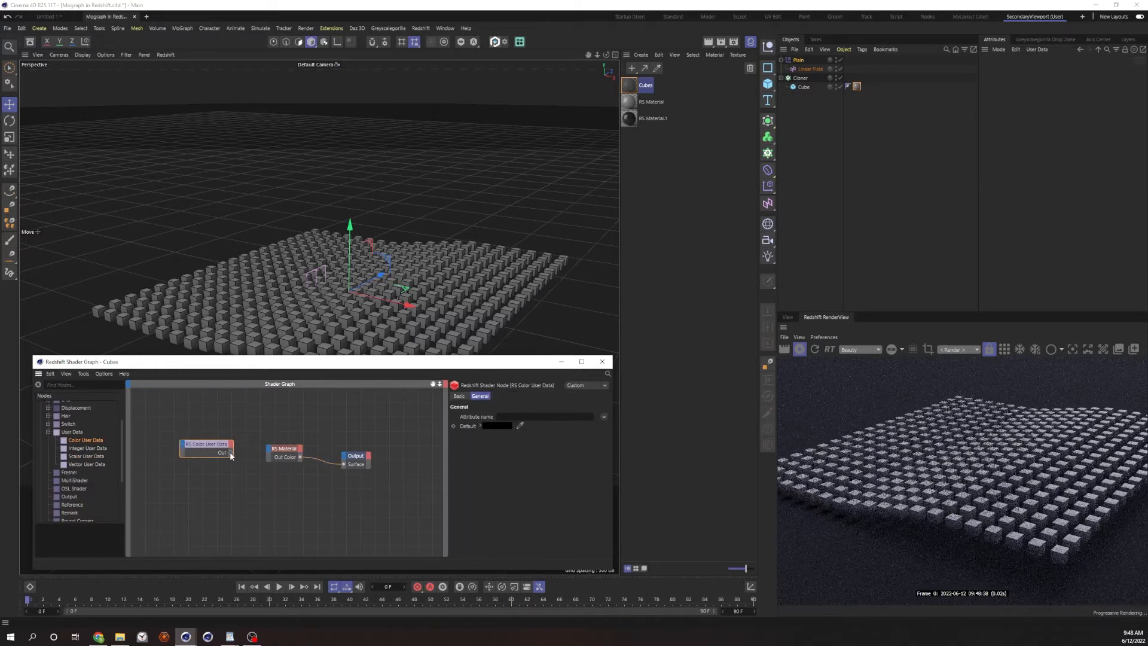
pyautogui.click(284, 448)
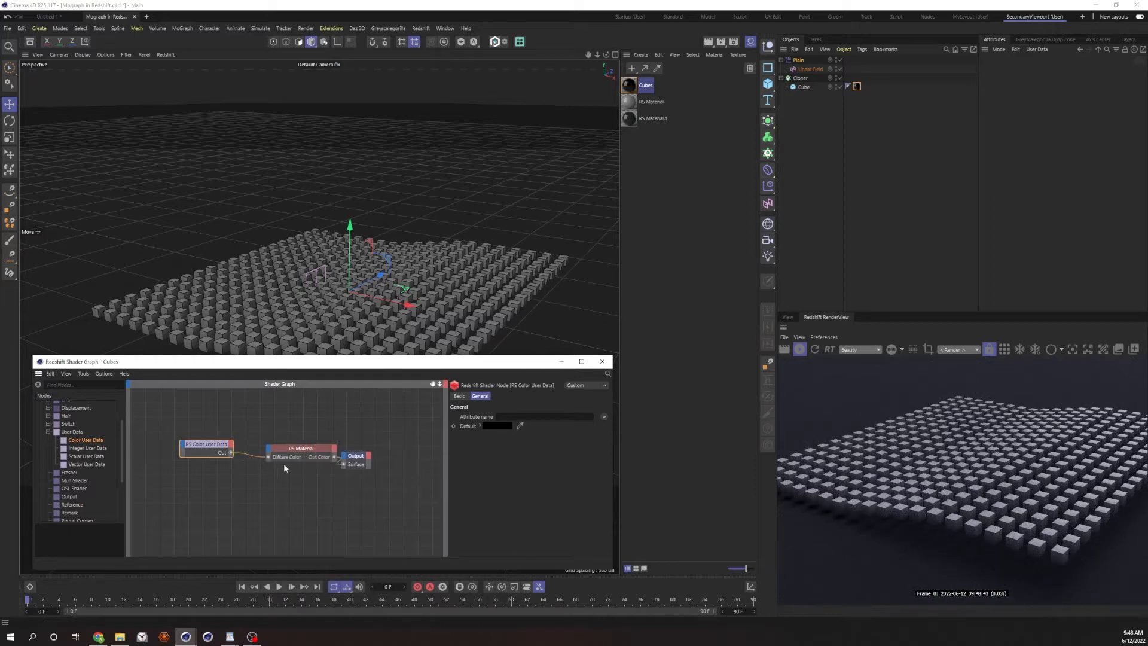
pyautogui.click(301, 448)
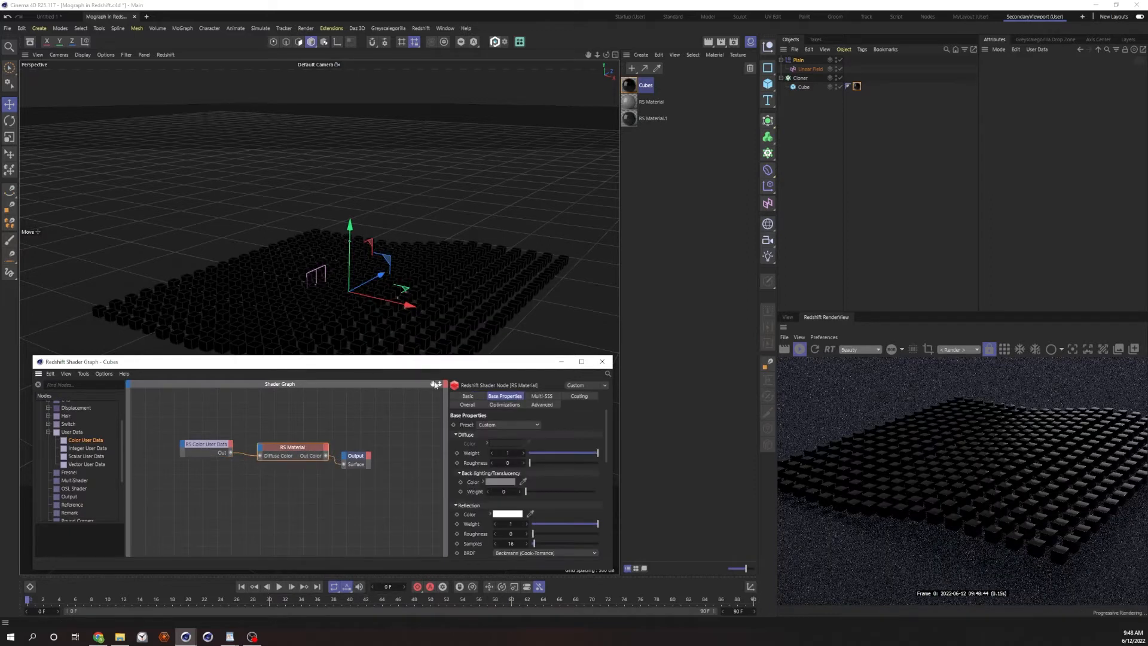
pyautogui.click(206, 445)
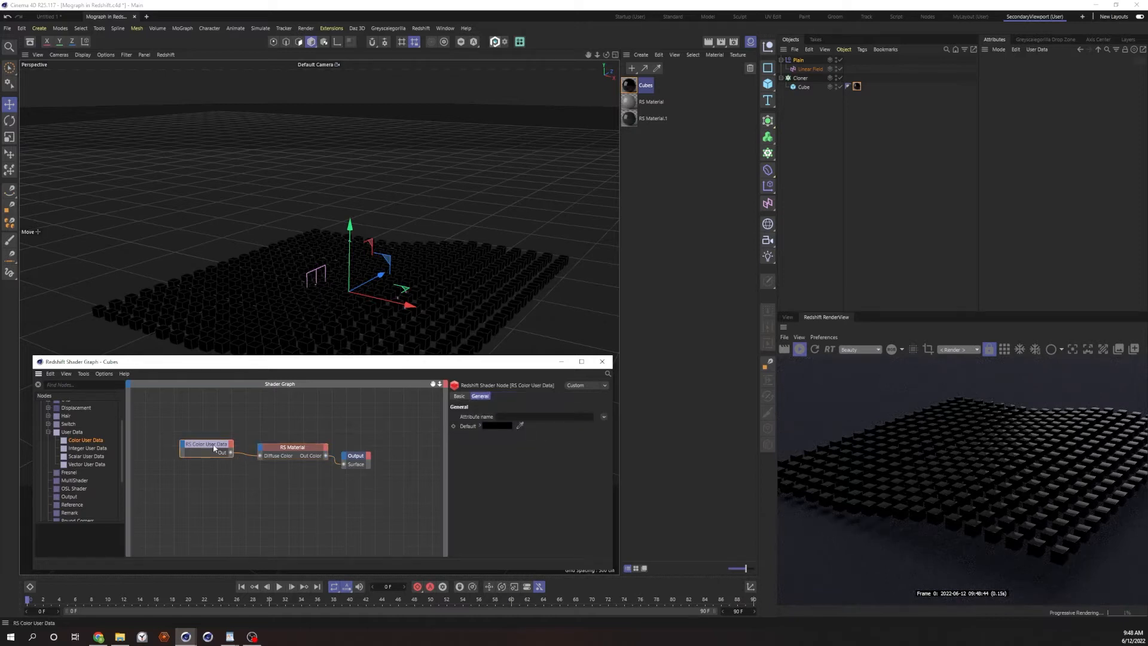
# Set the Color User Data attribute to MoGraph > Color (RSMGColor) so clones read field colour.
pyautogui.click(603, 417)
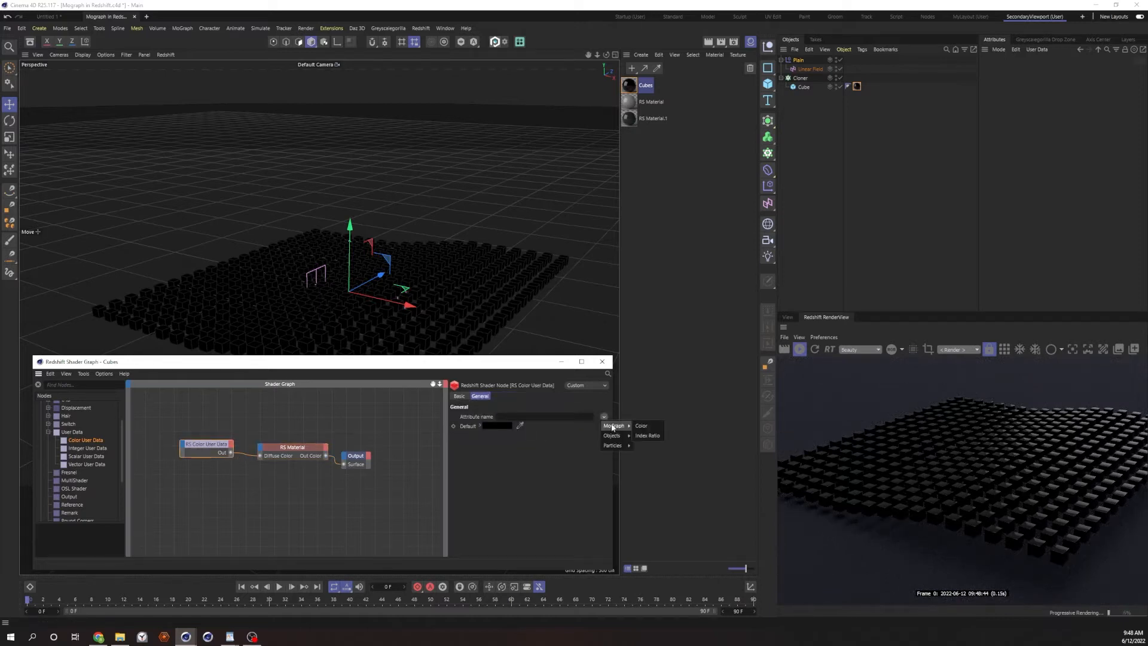
pyautogui.click(641, 426)
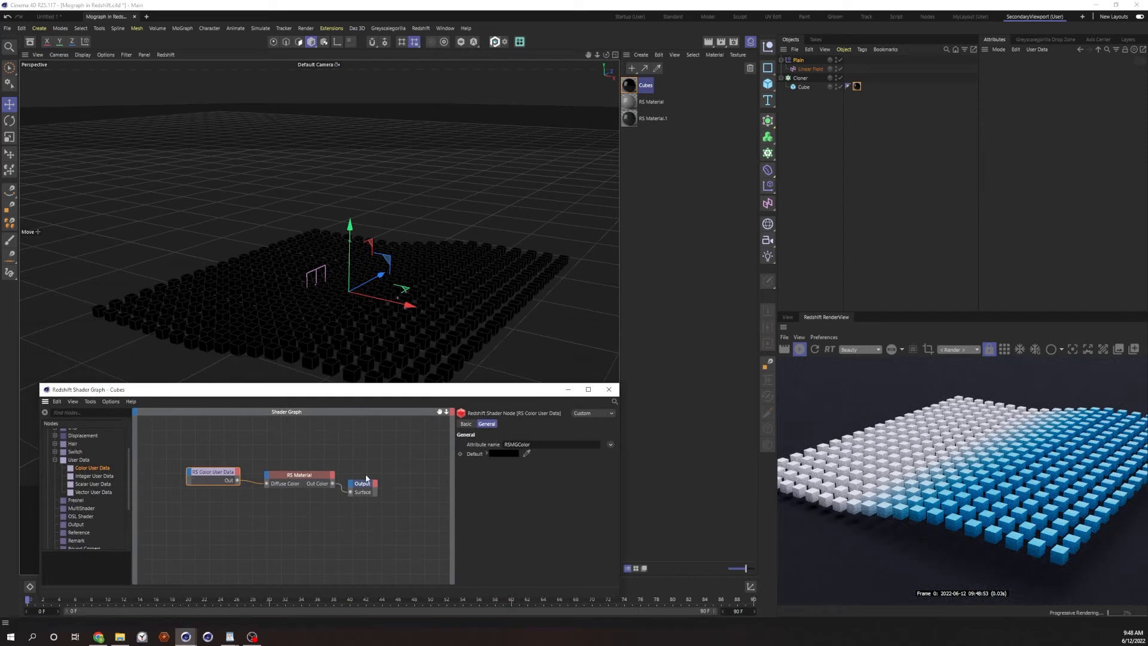
pyautogui.click(811, 70)
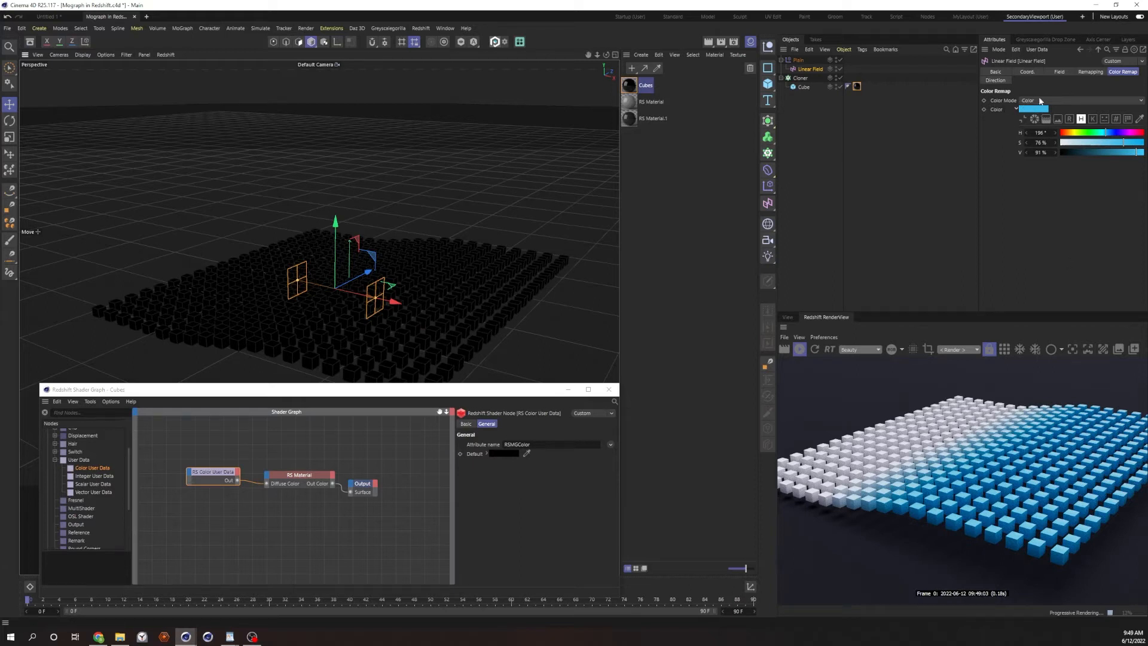
# Switch the Linear Field's Color Remap to Gradient mode and recolour a gradient knot.
pyautogui.click(1087, 101)
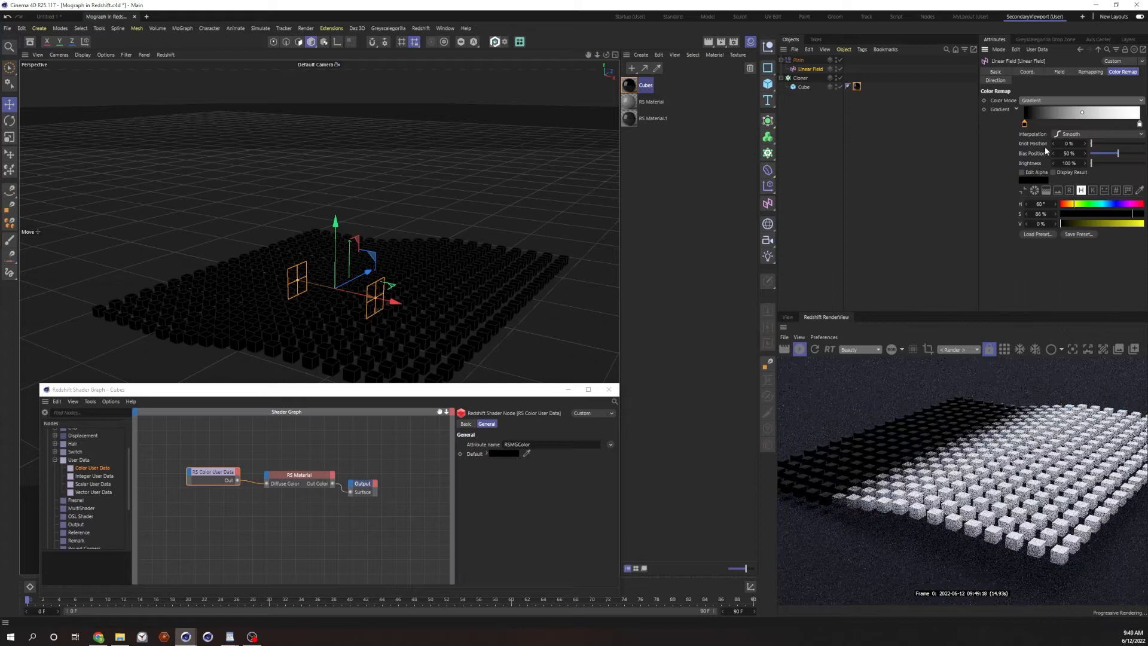
pyautogui.click(1025, 123)
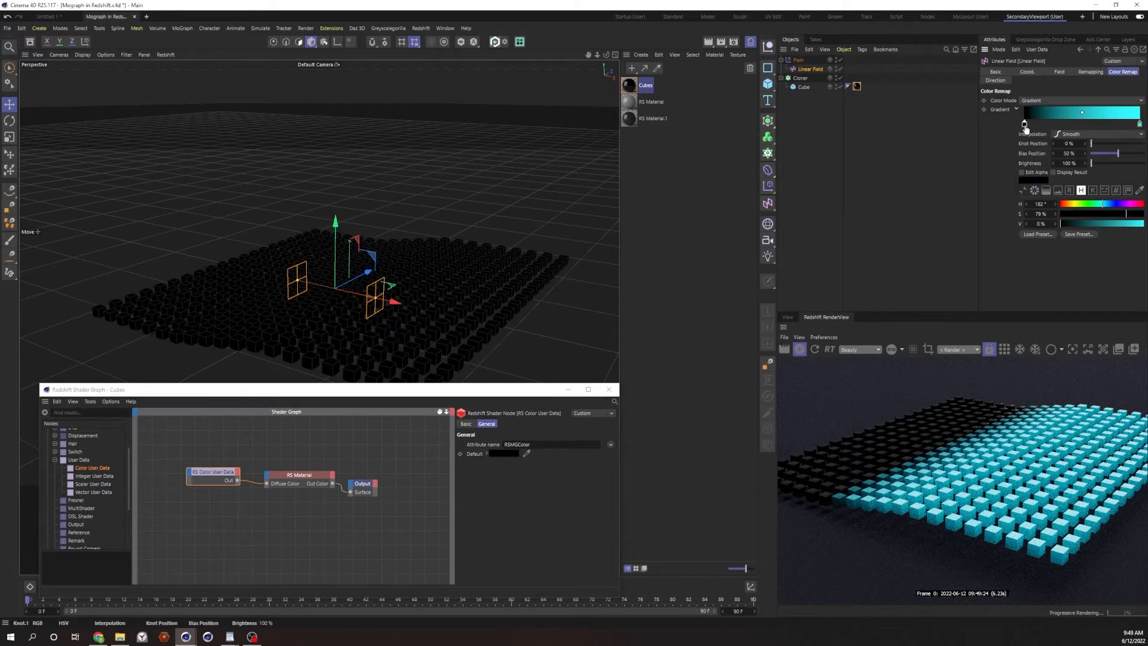
pyautogui.doubleClick(1024, 123)
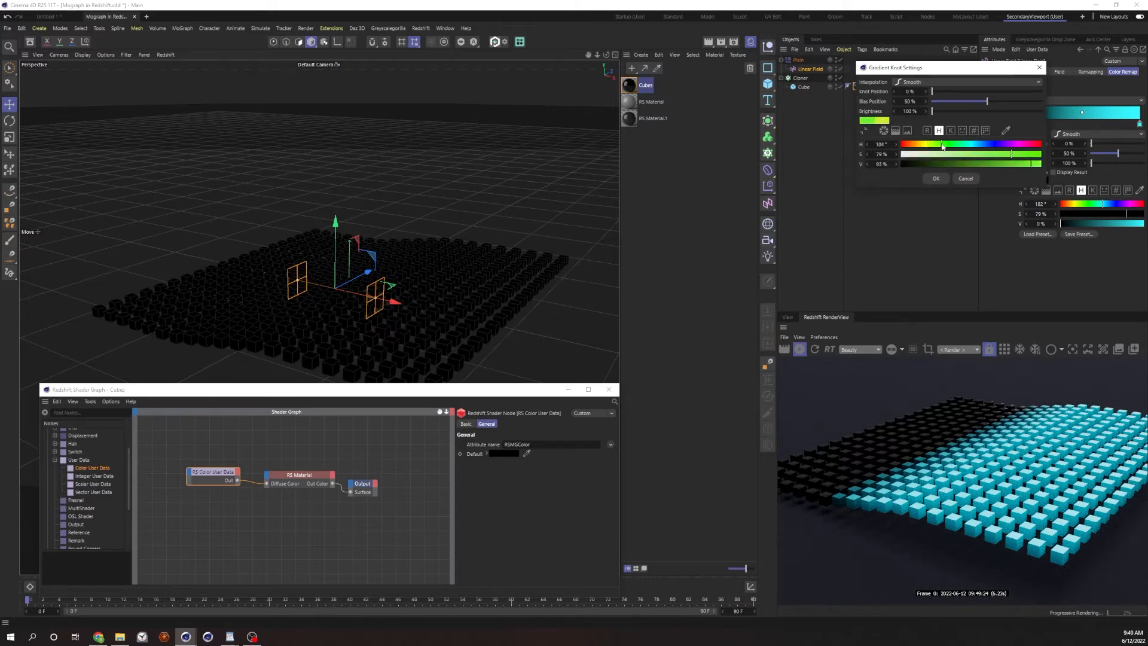
pyautogui.click(936, 178)
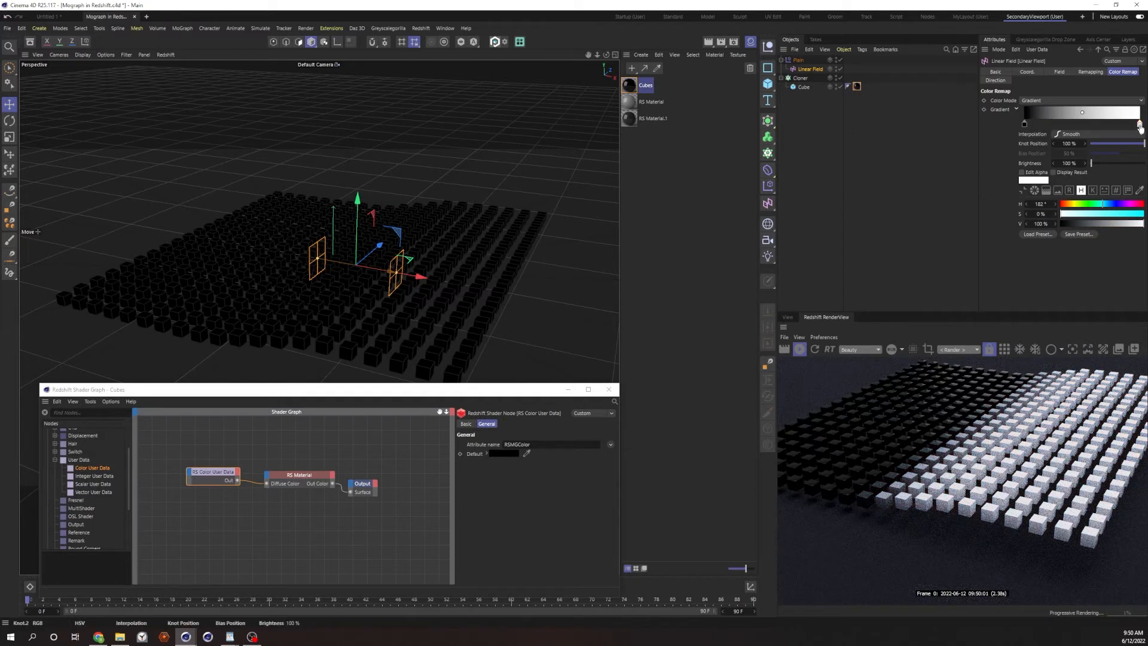
# Set the Linear Field gradient's end knot to white.
pyautogui.doubleClick(1081, 113)
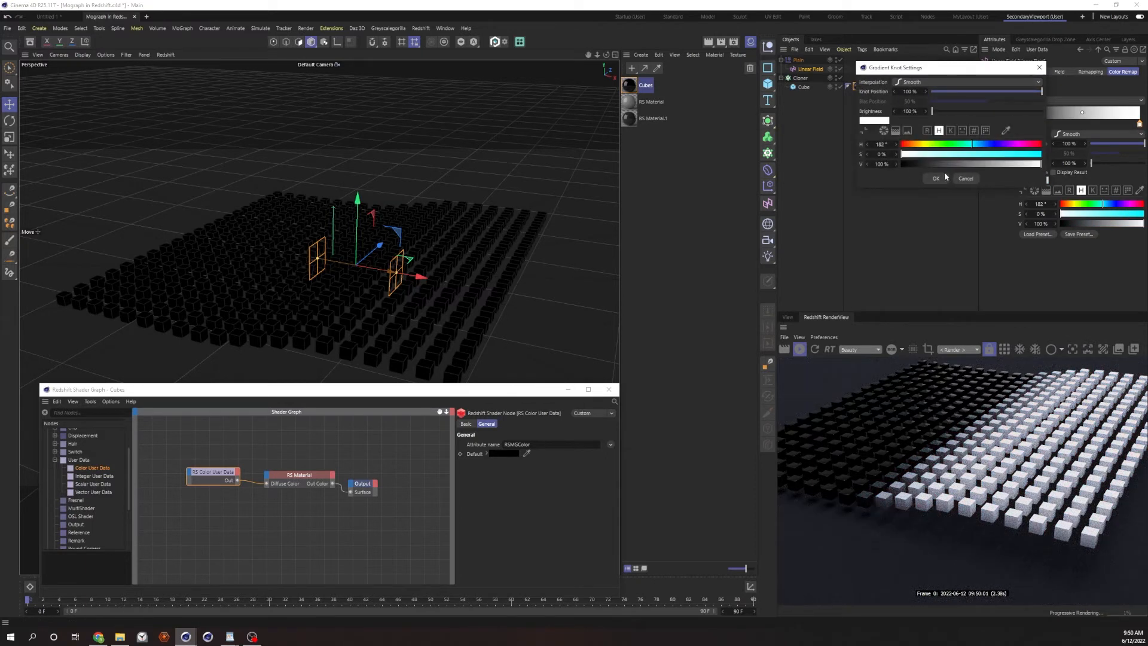
pyautogui.click(936, 178)
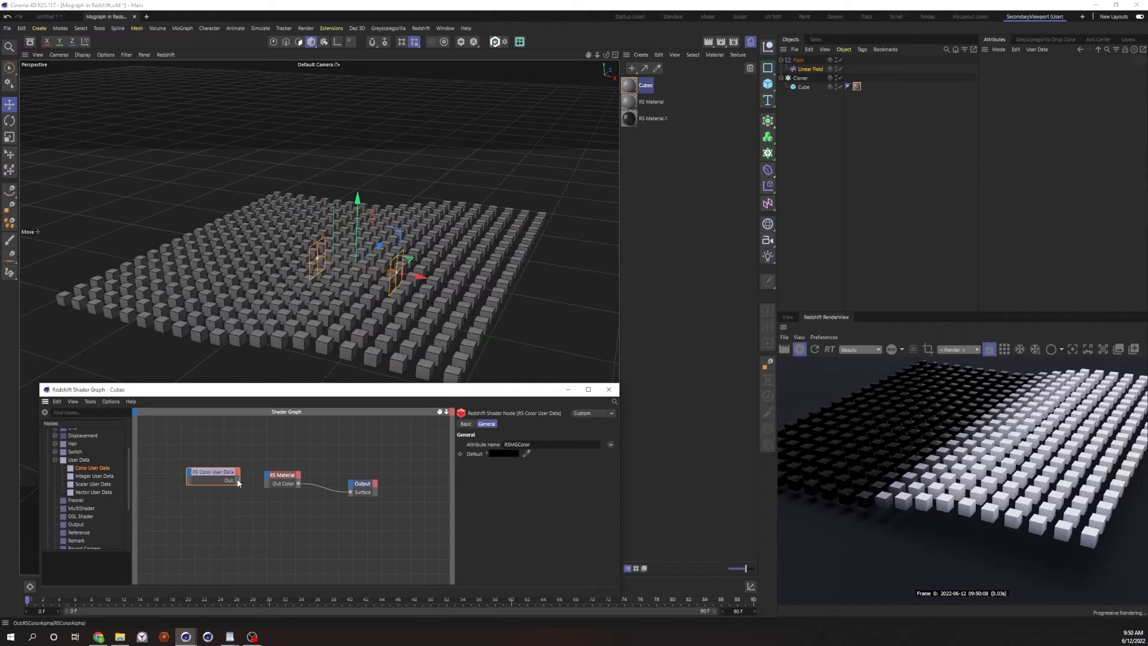
# Expose the RS Material's Emission Color port, feed it Color User Data and set Emission Weight 10.
pyautogui.click(297, 484)
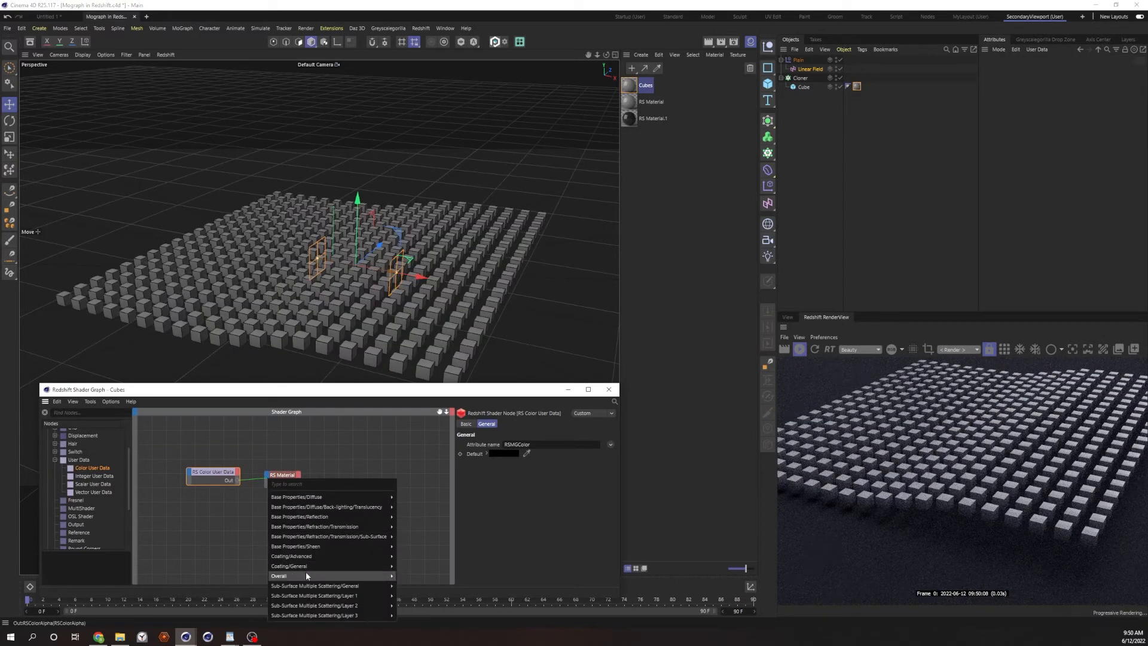
pyautogui.moveTo(278, 575)
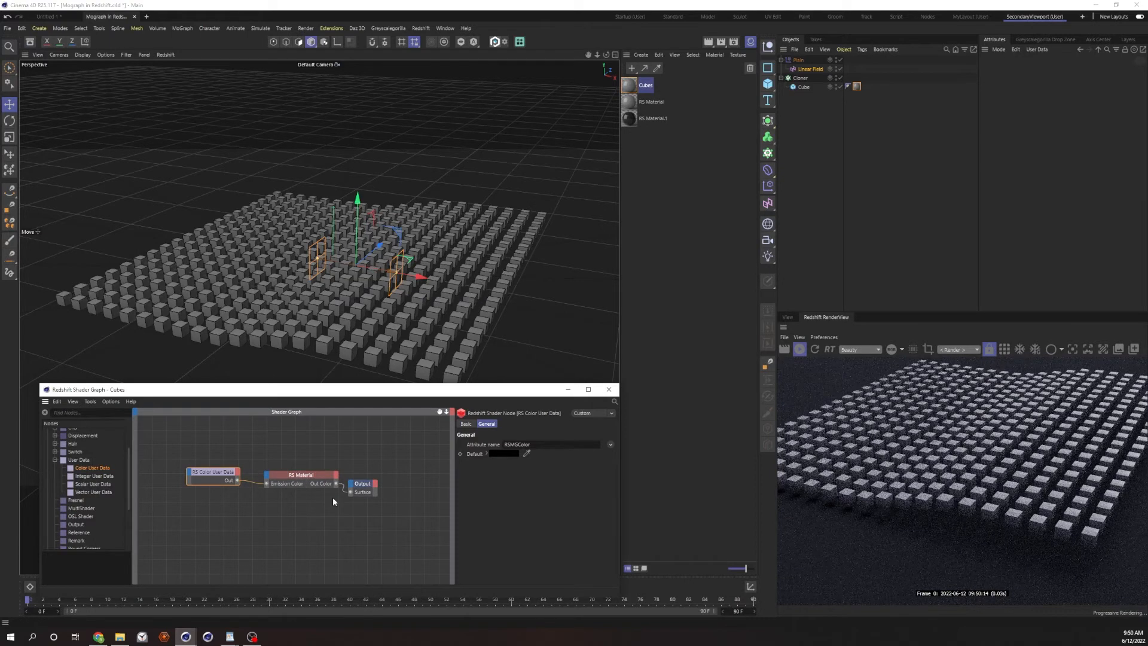
pyautogui.click(299, 475)
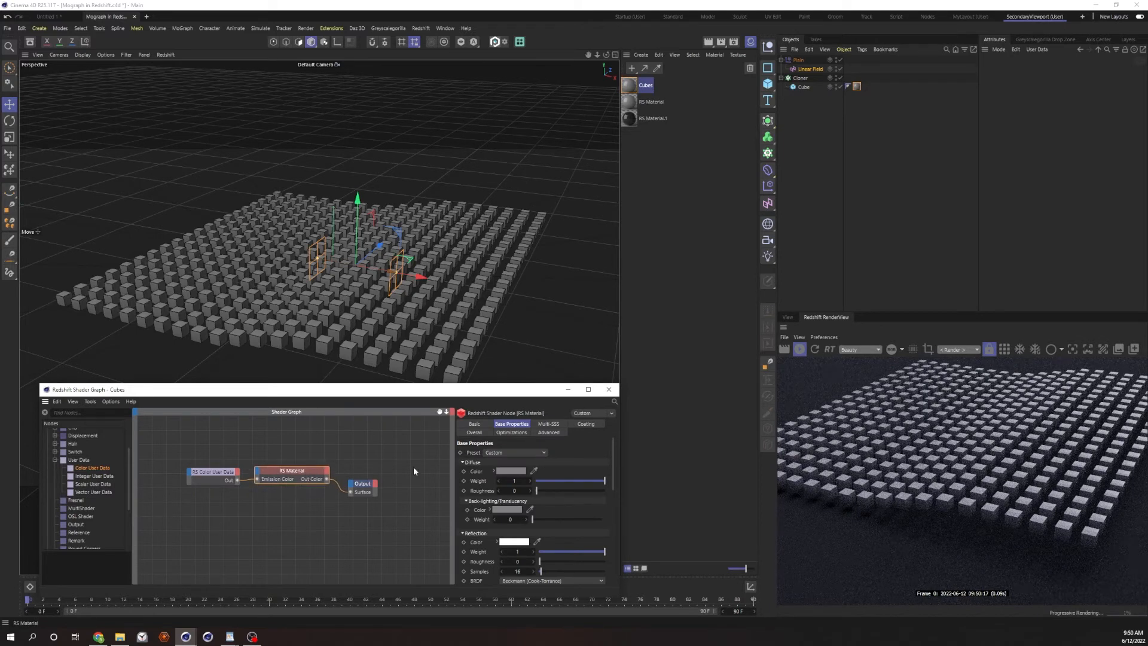
pyautogui.click(475, 432)
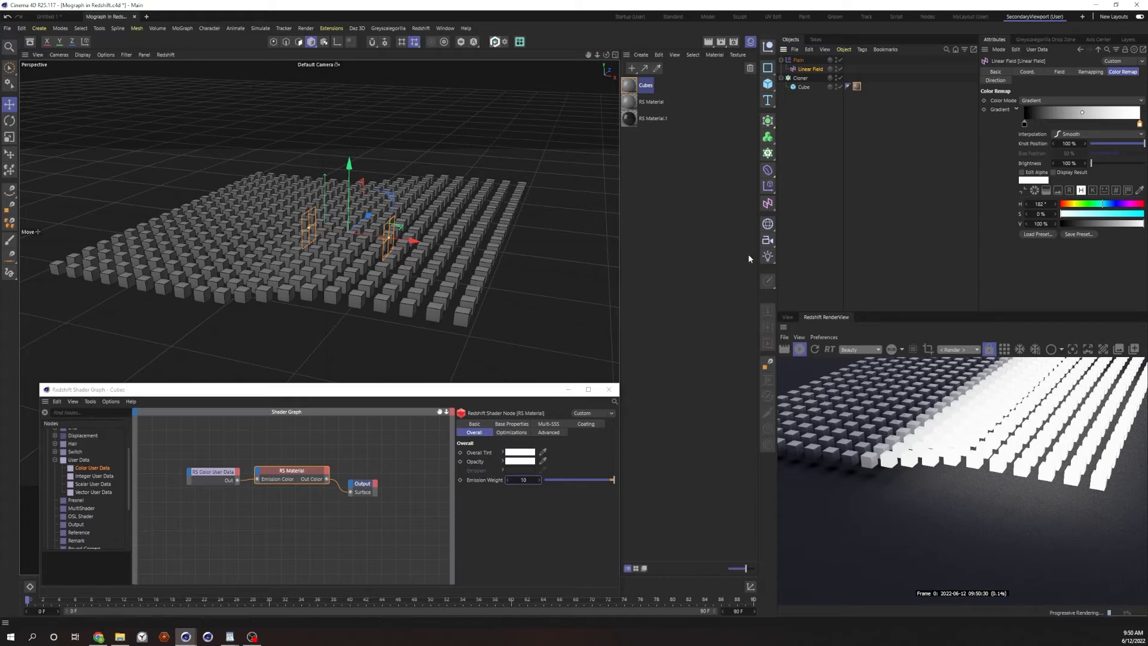
pyautogui.moveTo(961, 236)
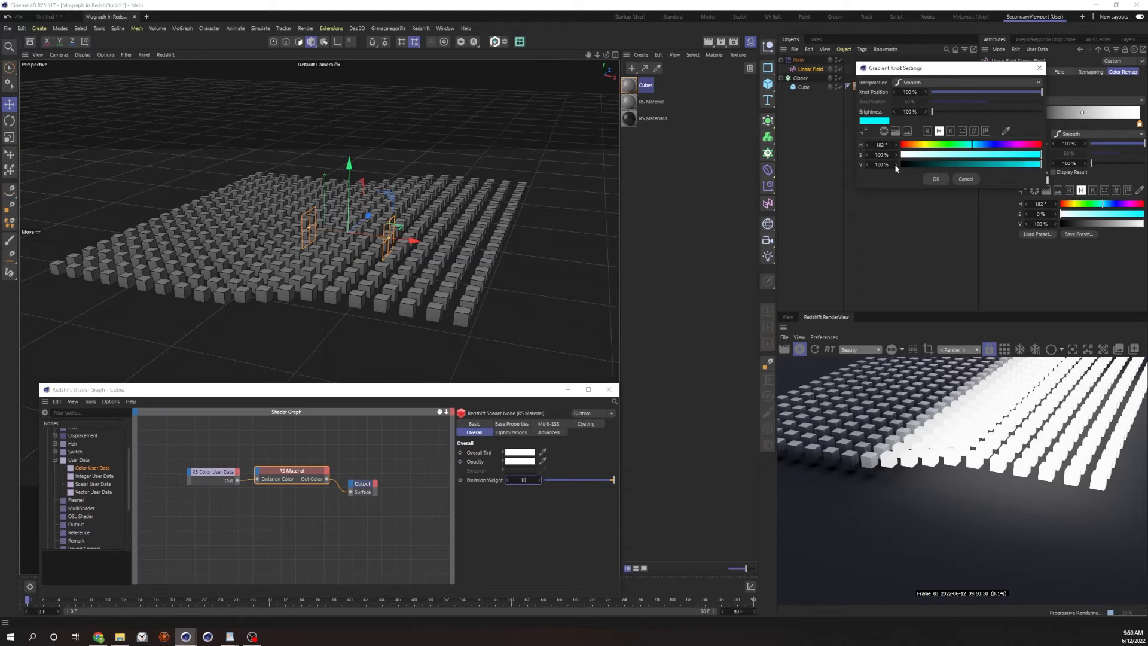
pyautogui.moveTo(973, 171)
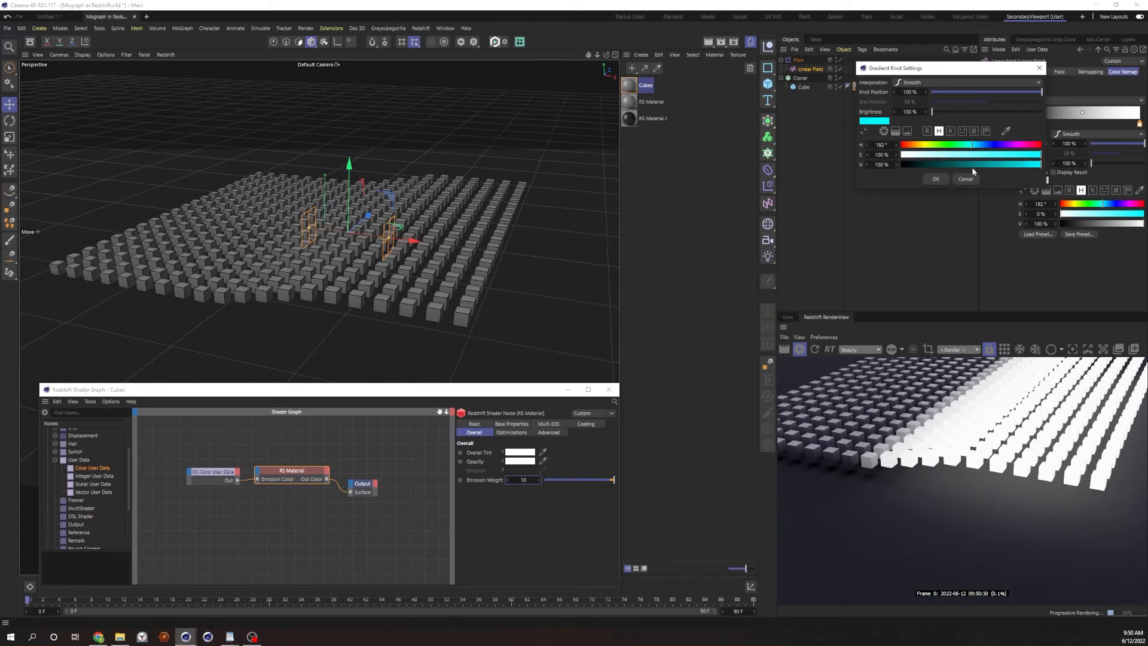
pyautogui.moveTo(976, 170)
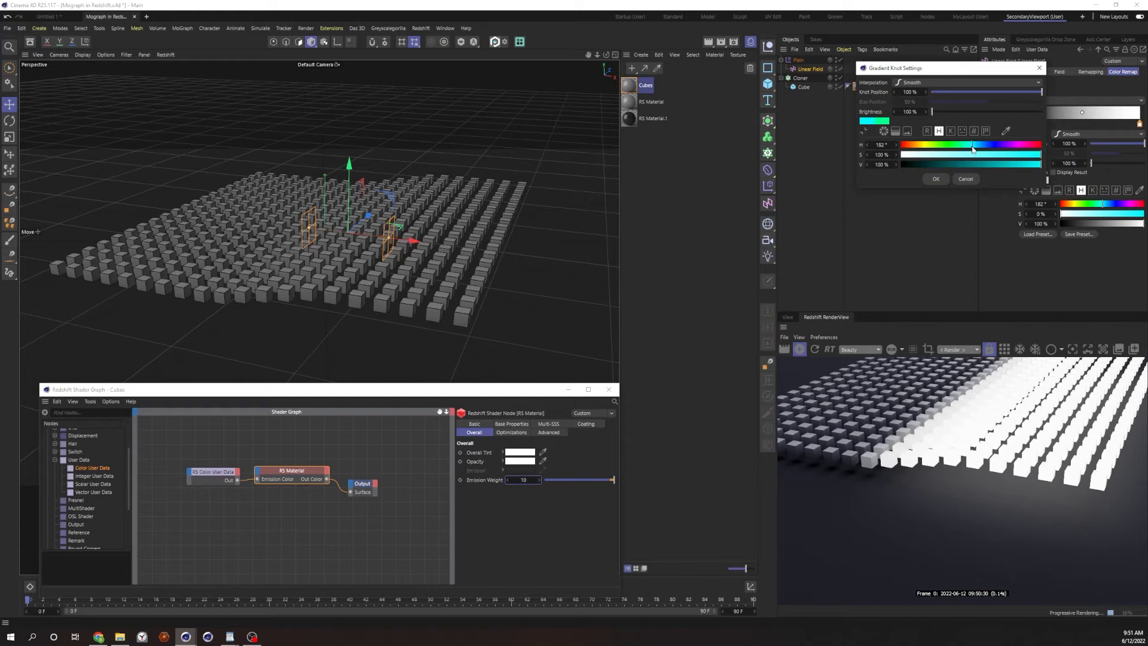
# Recolour the Linear Field gradient's end knot from cyan to bright green so cubes glow green.
pyautogui.click(935, 178)
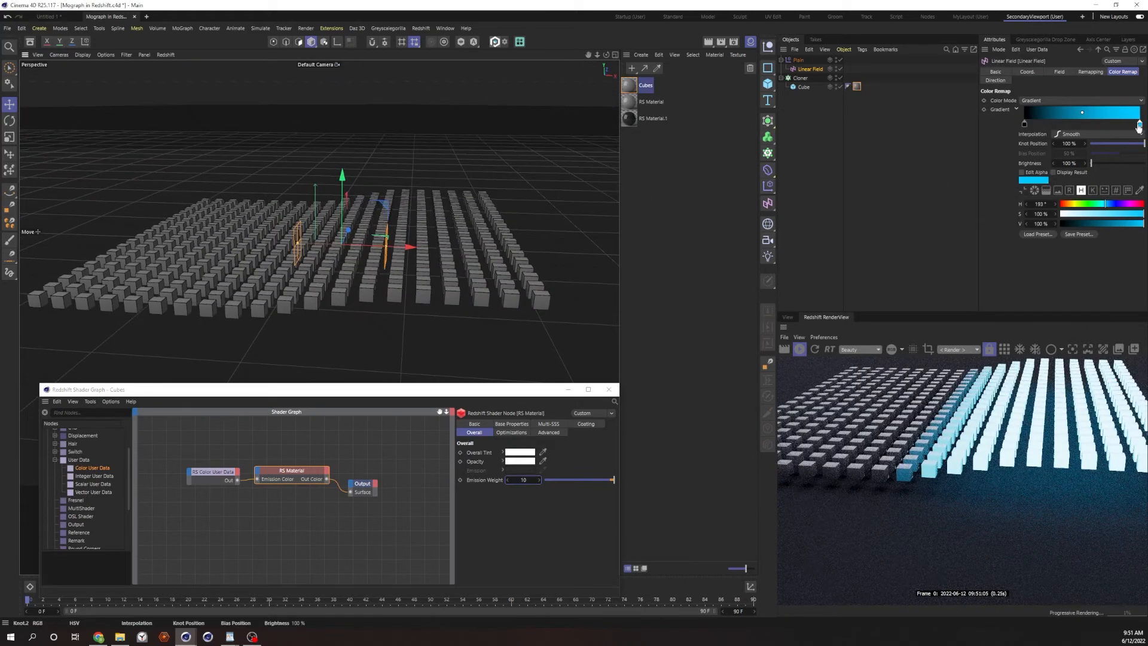
pyautogui.doubleClick(1081, 112)
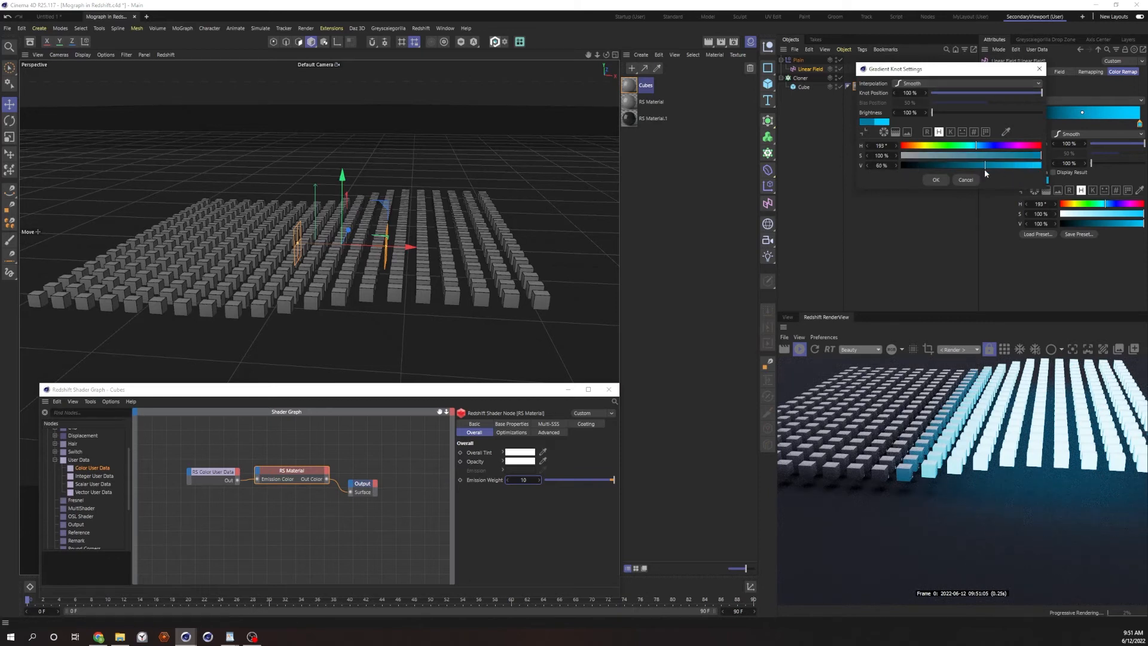
pyautogui.click(936, 180)
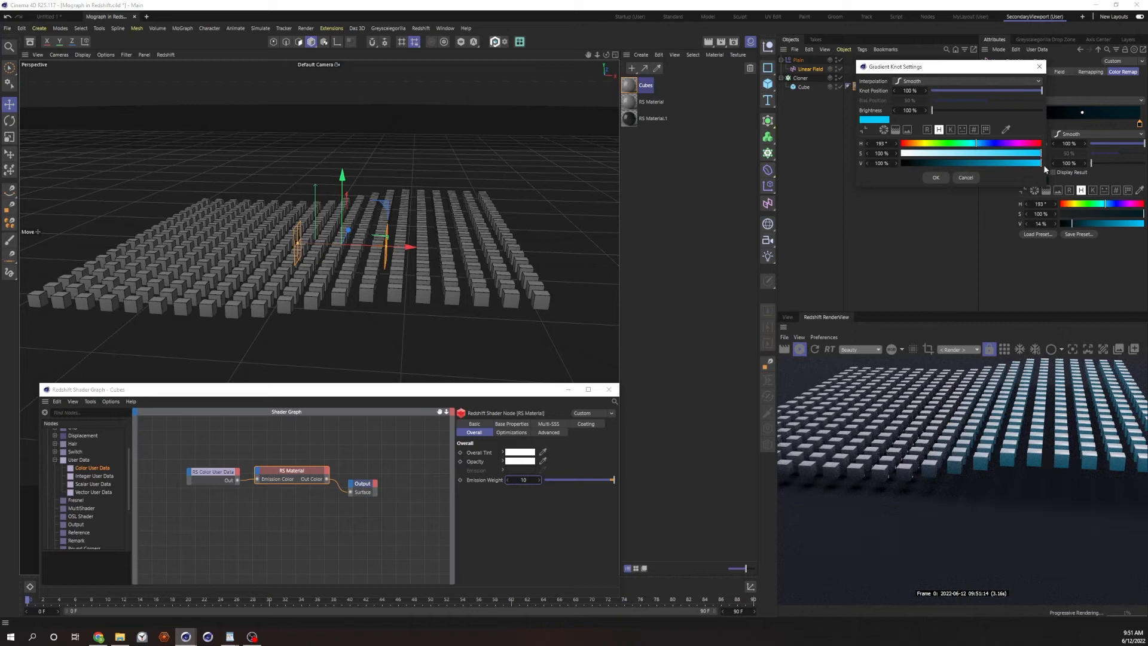
pyautogui.click(935, 177)
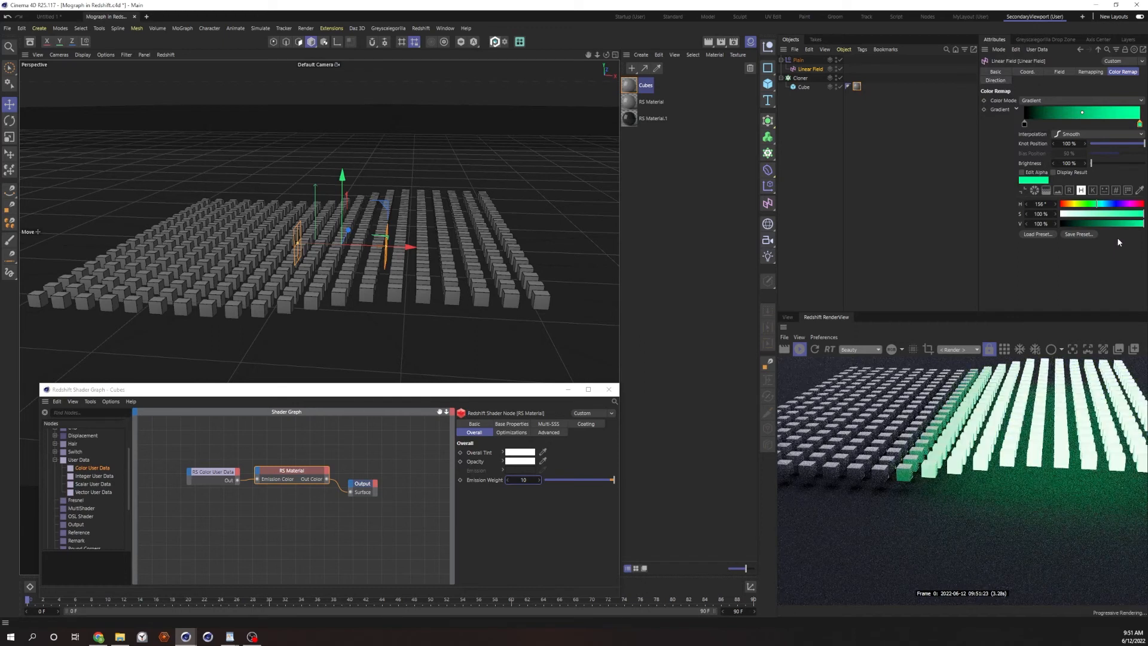
pyautogui.click(811, 68)
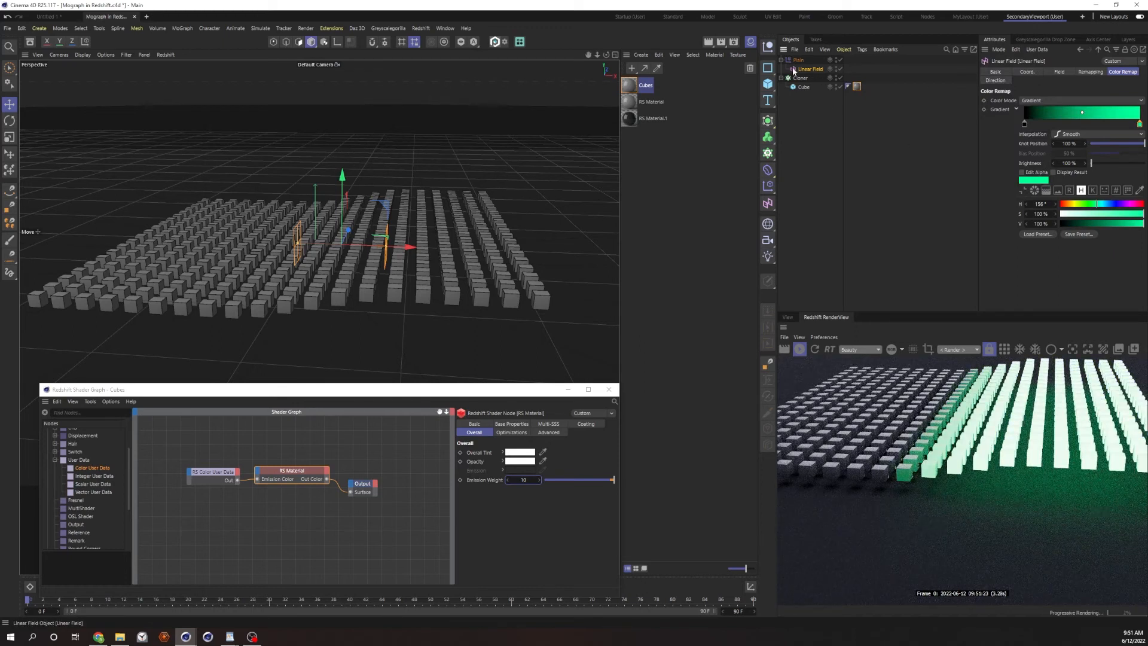
# Add a Random Field above the Linear Field in the Plain effector, remapped by a black-to-white gradient.
pyautogui.click(797, 60)
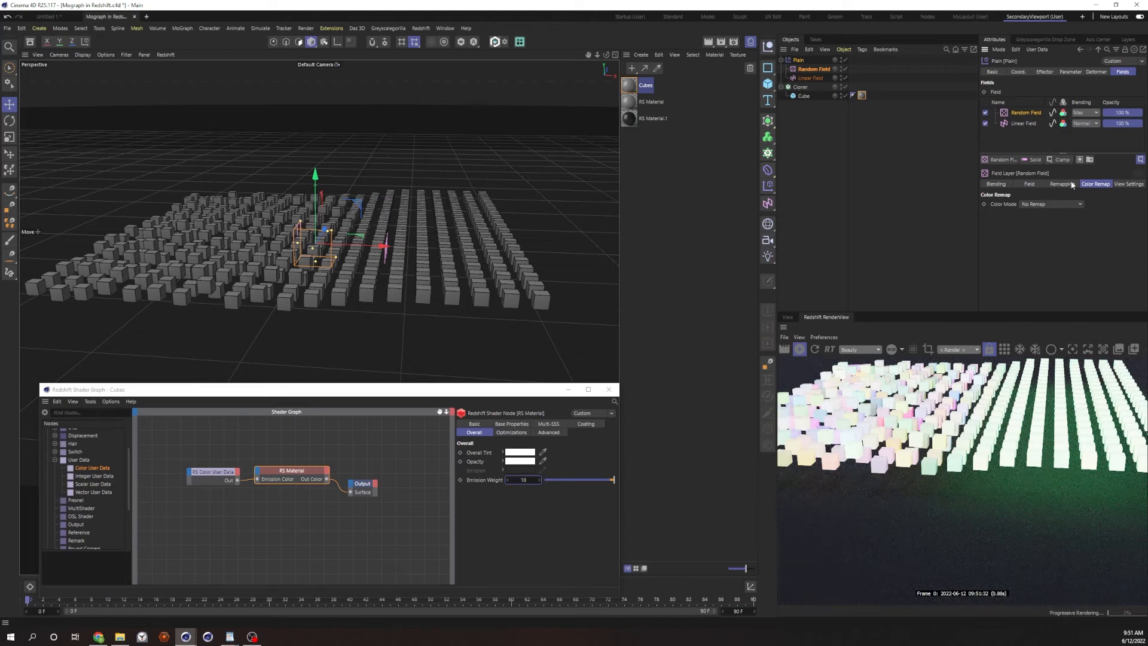
pyautogui.click(1051, 203)
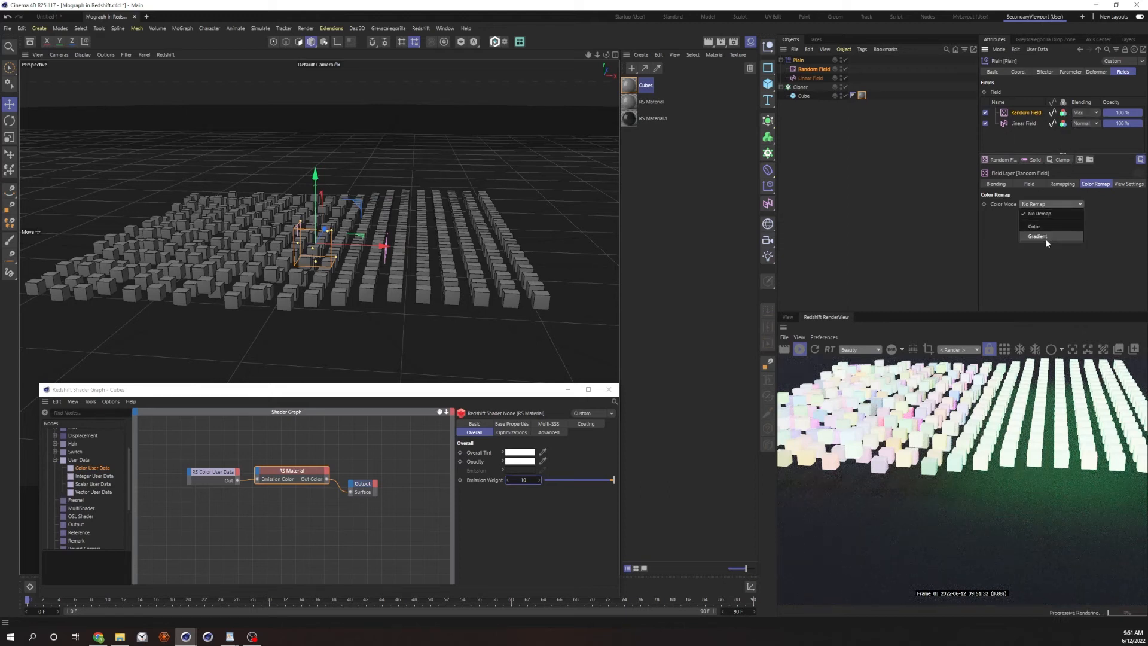
pyautogui.click(1038, 236)
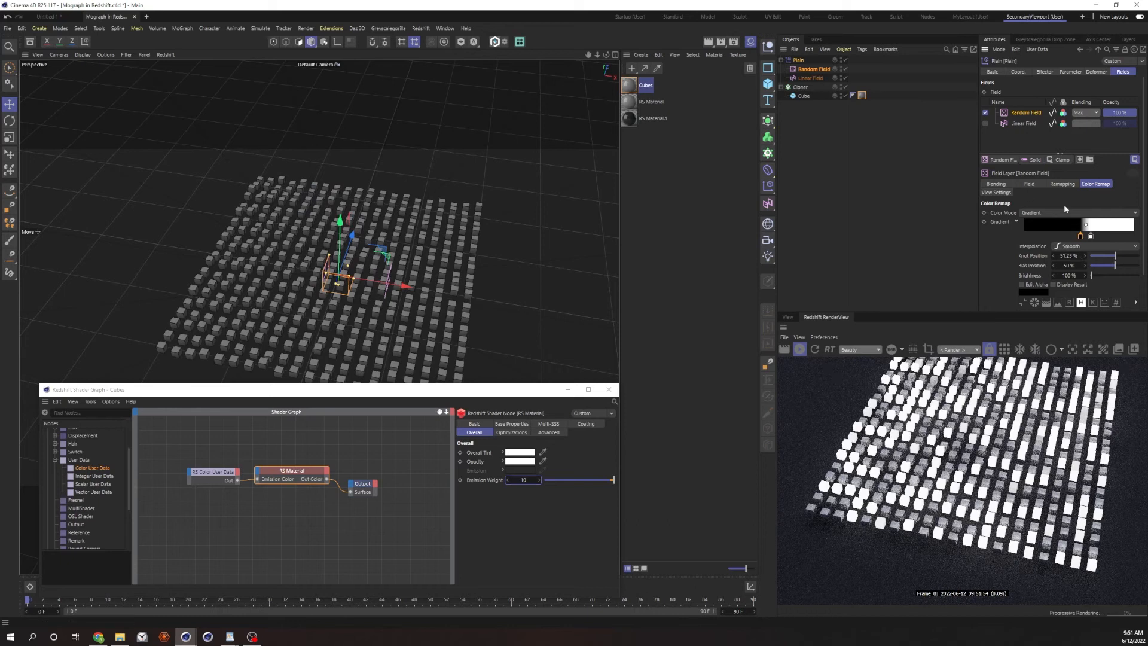
pyautogui.click(1028, 184)
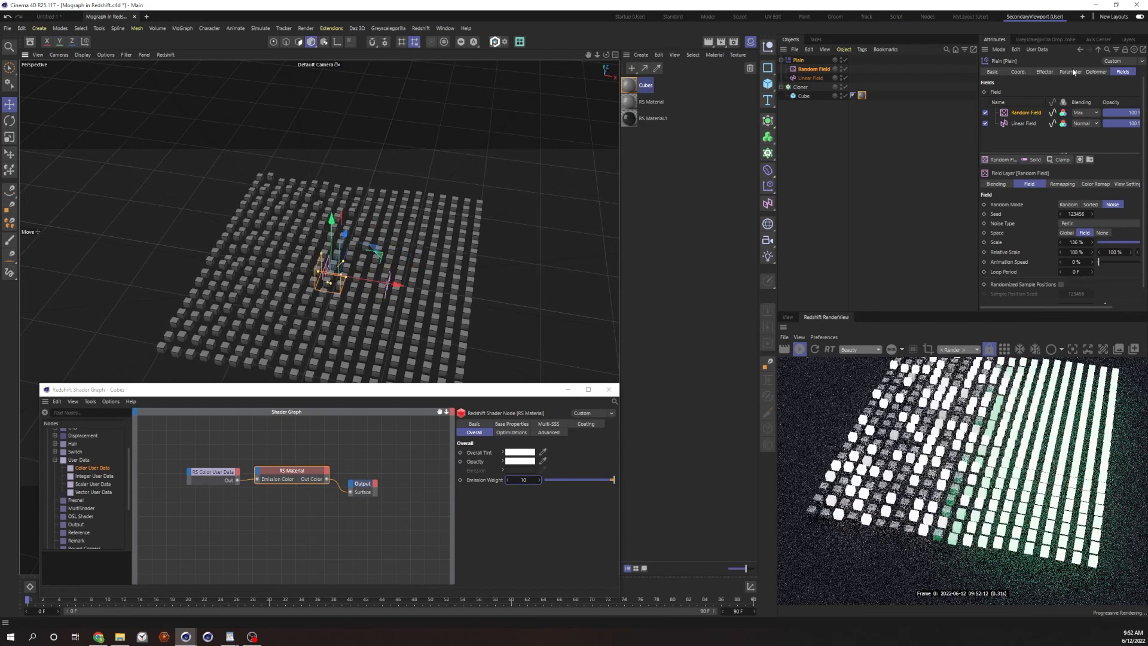
# Set the Random Field's blending mode to Overlay over the Linear Field.
pyautogui.click(1088, 124)
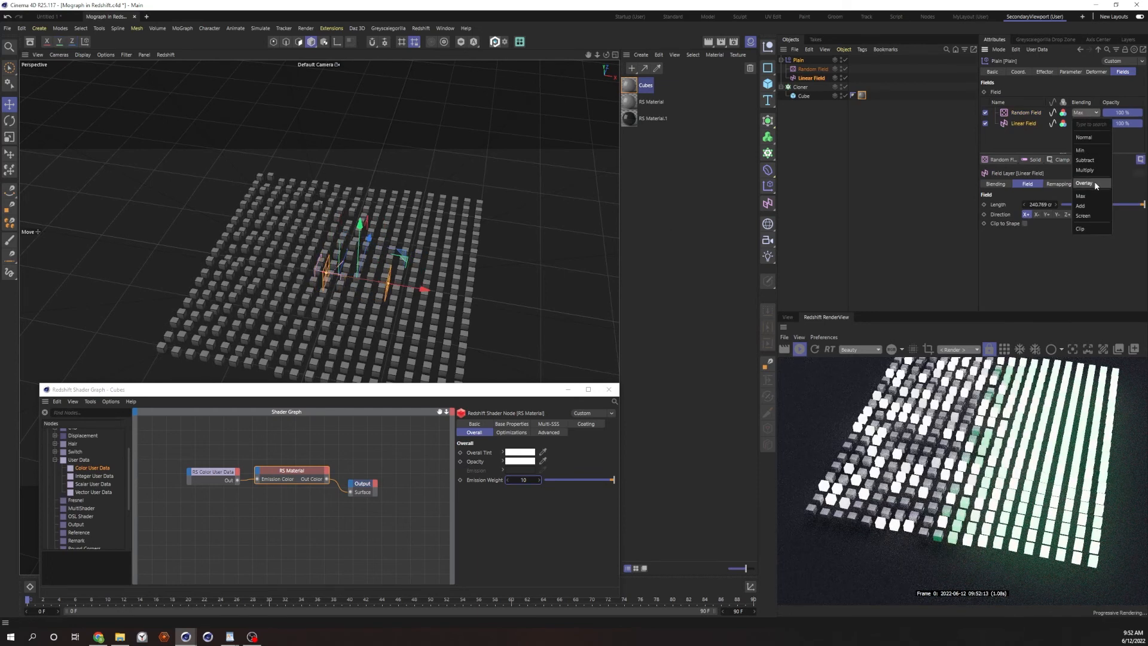
pyautogui.click(1083, 183)
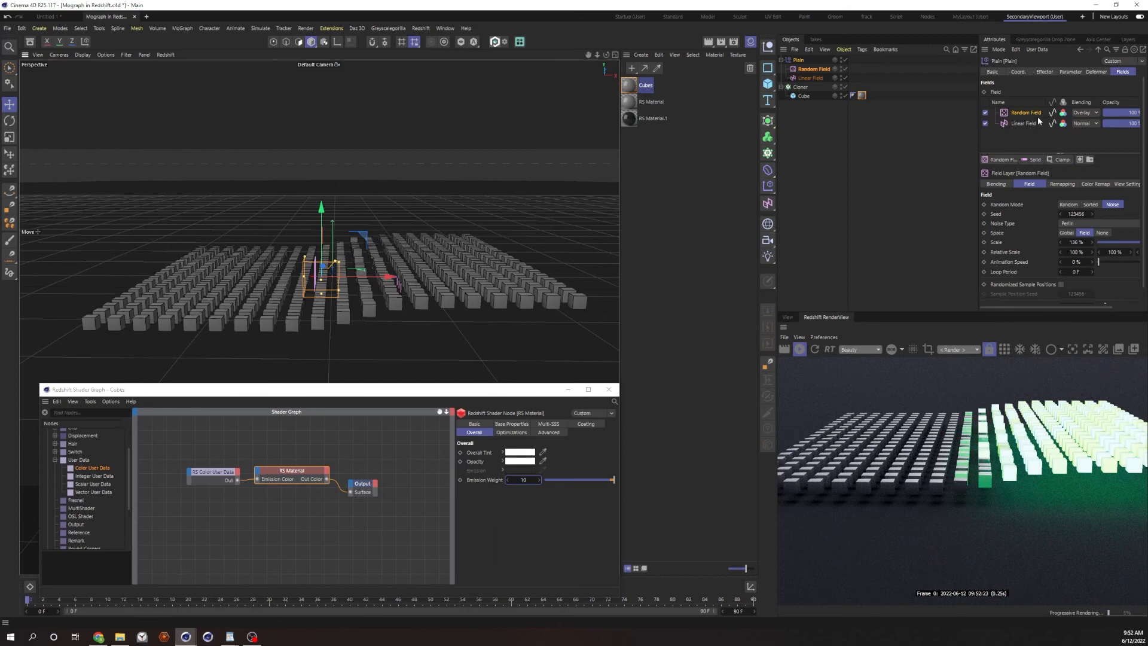
pyautogui.click(1027, 123)
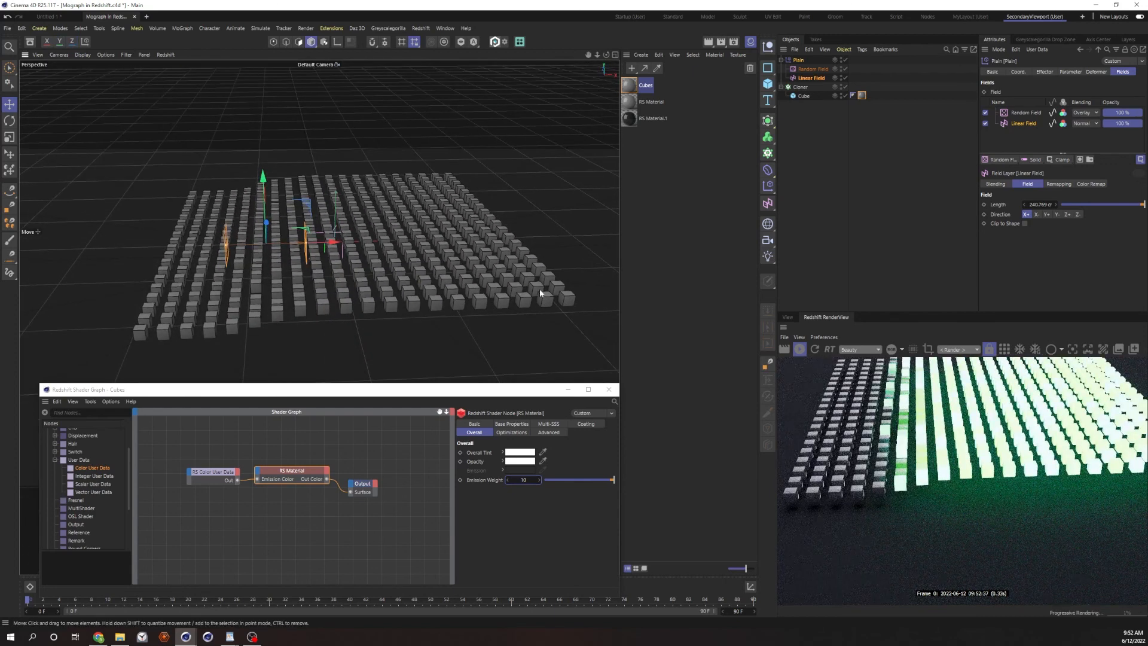
pyautogui.moveTo(487, 321)
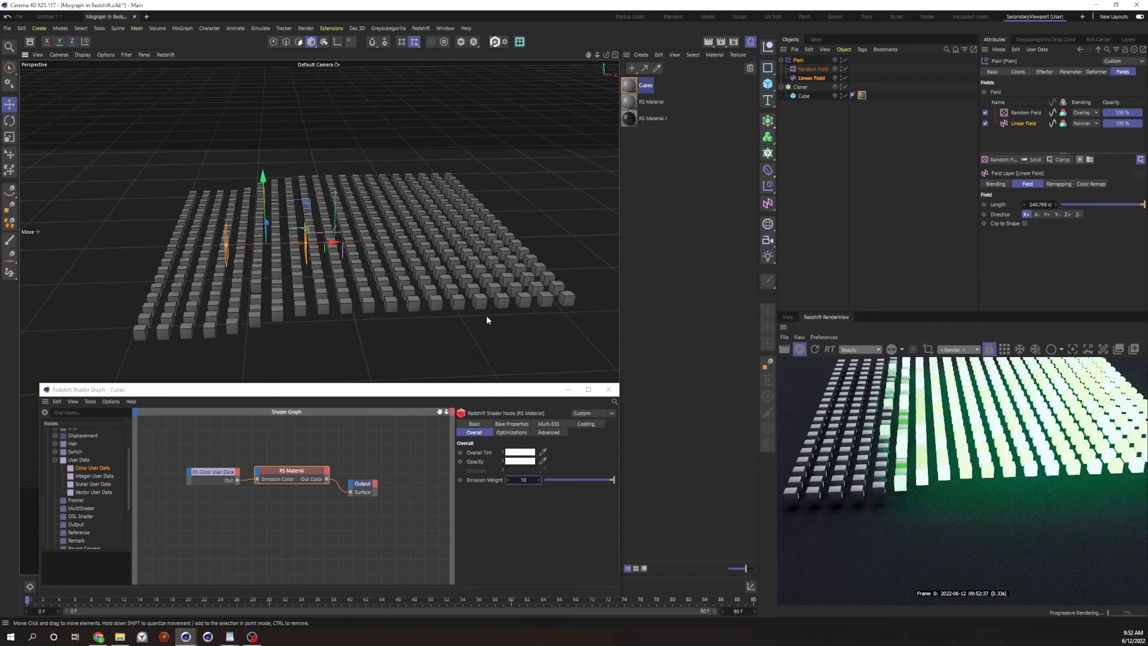